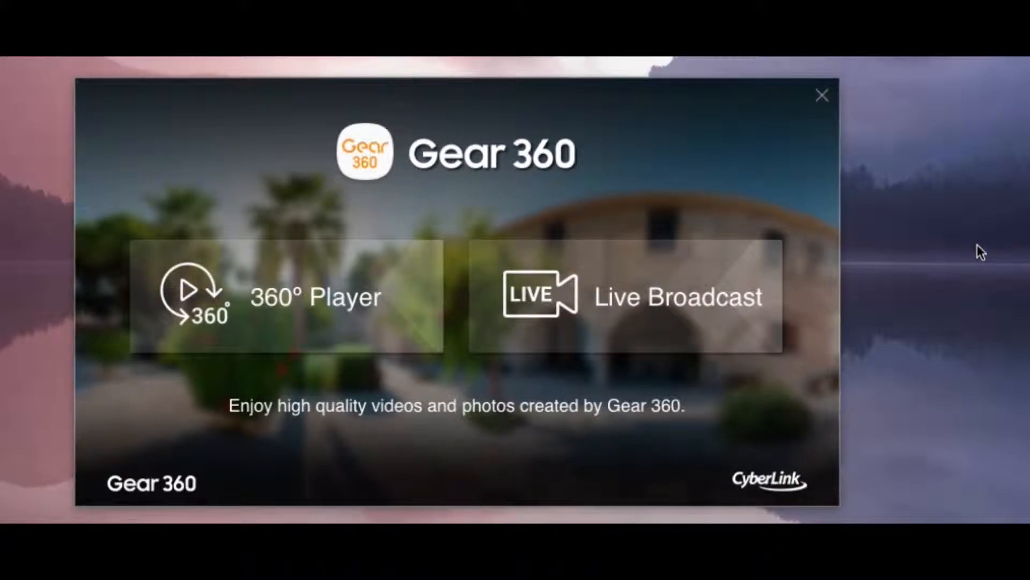
pyautogui.moveTo(407, 104)
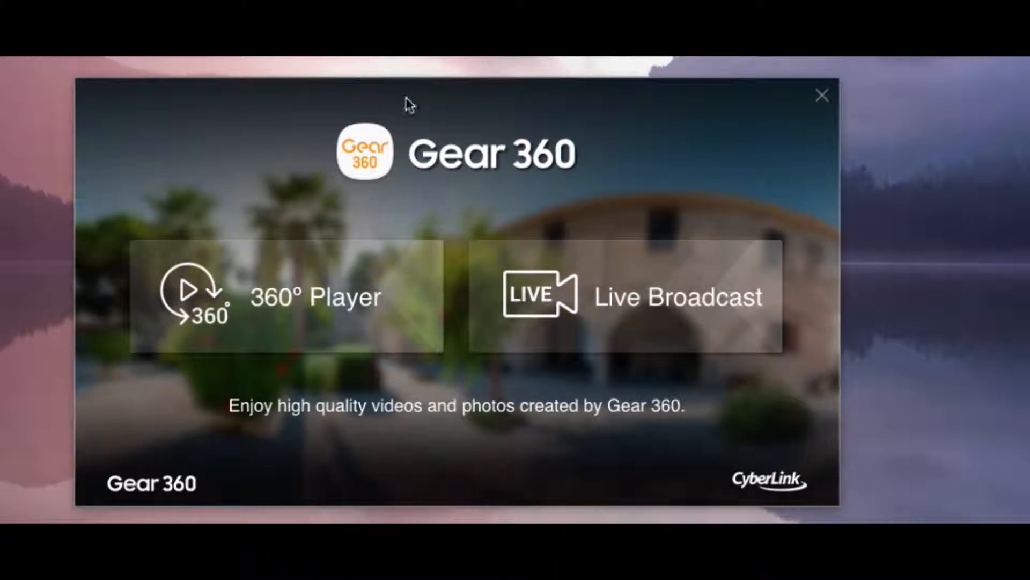
pyautogui.moveTo(457, 176)
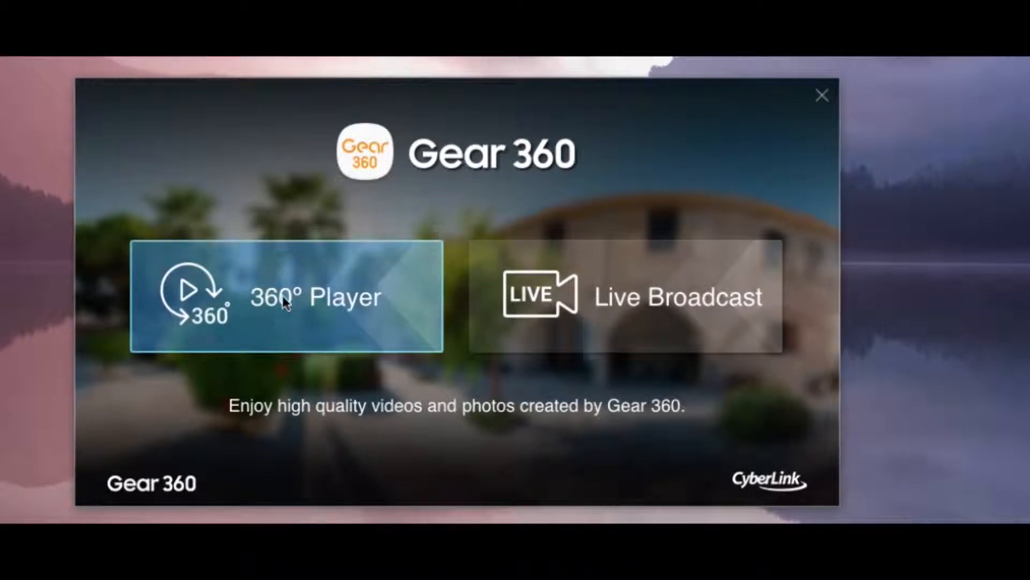
# Step: Launch the 360° Player from the Gear 360 start screen
pyautogui.click(286, 296)
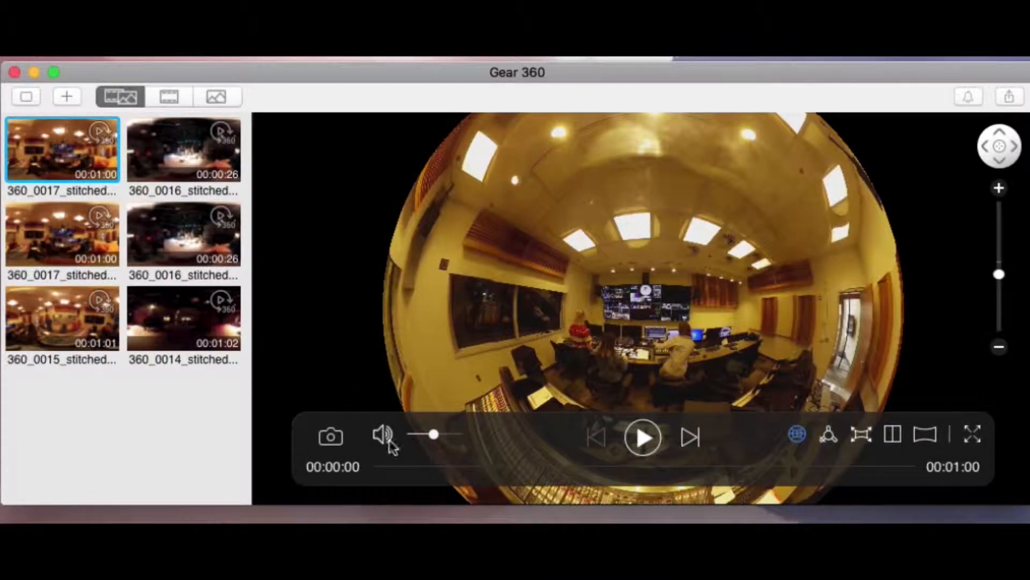
pyautogui.moveTo(659, 150)
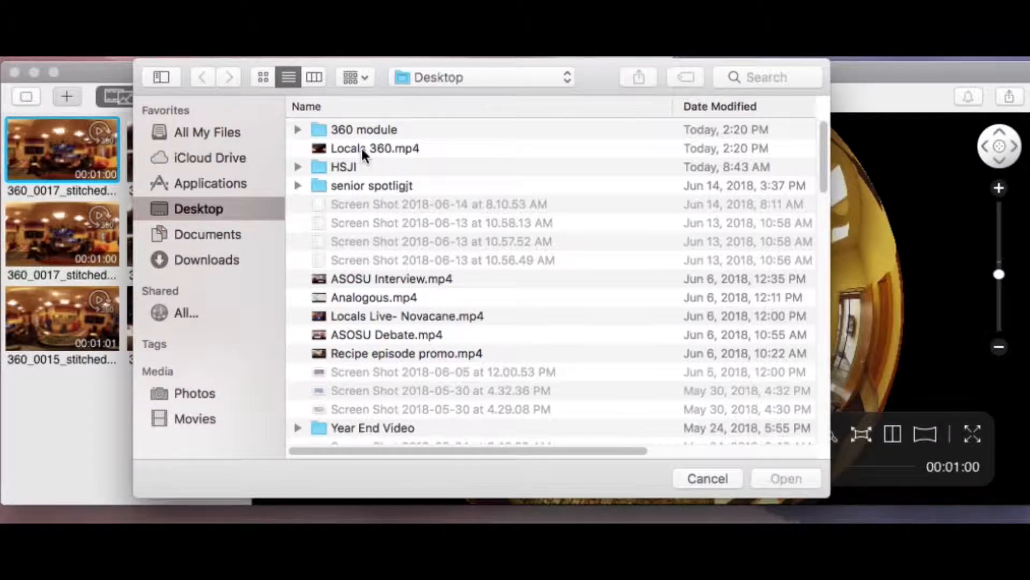
# Step: Import Locals 360.mp4 into the library, then preview it and the 360_0016 and 360_0017 clips
pyautogui.doubleClick(374, 148)
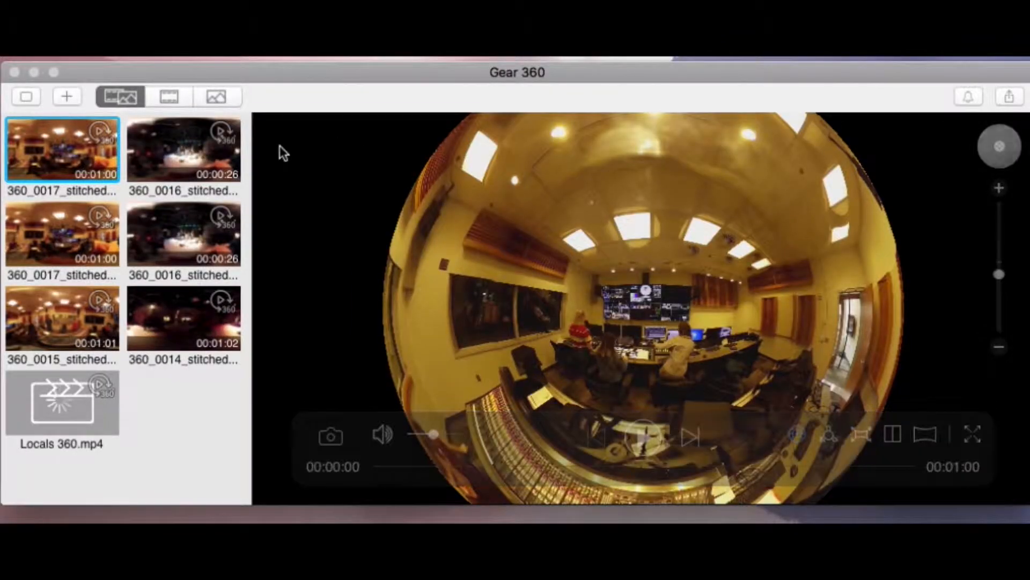
pyautogui.click(61, 402)
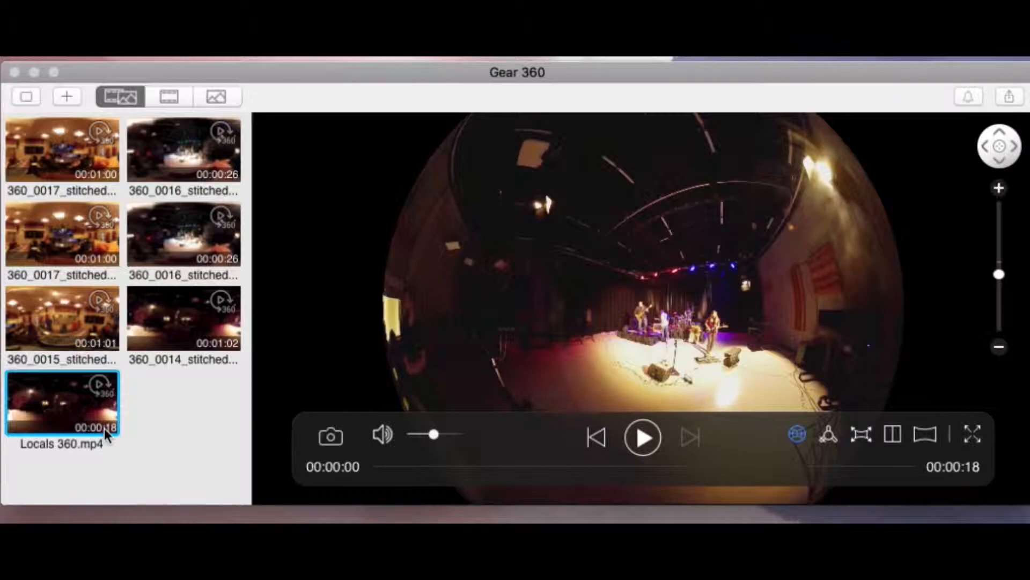
pyautogui.moveTo(144, 442)
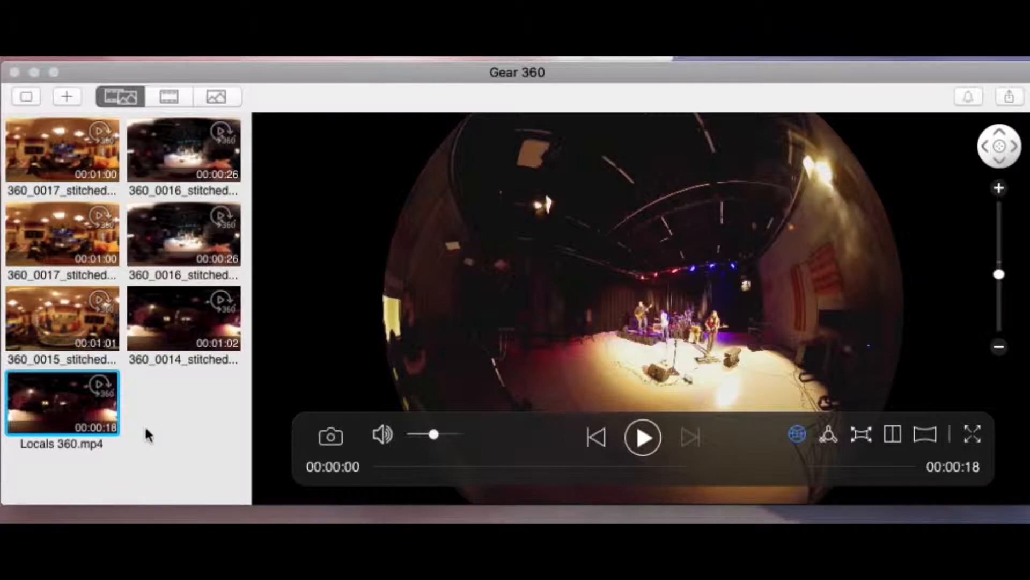
pyautogui.click(183, 149)
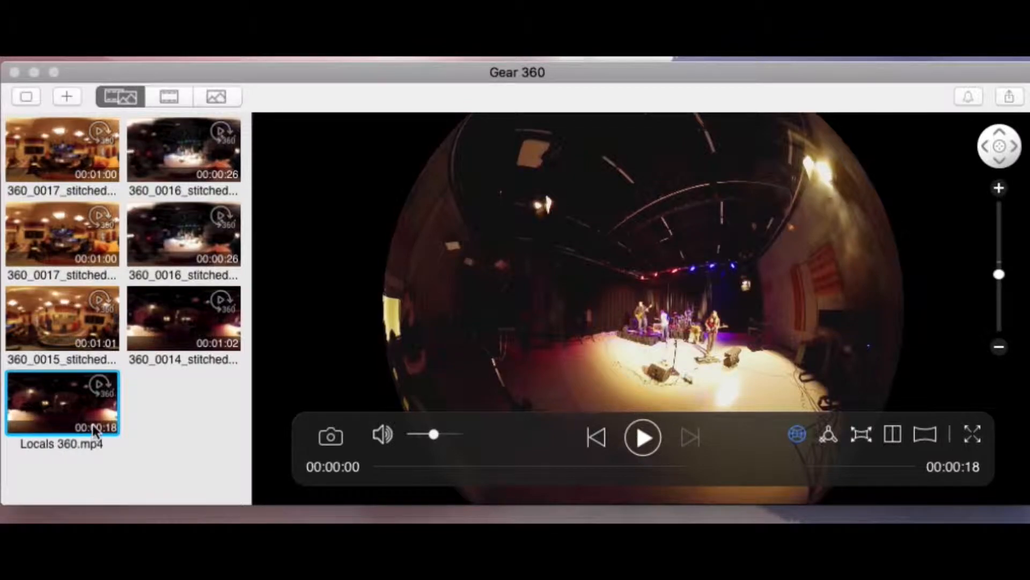
pyautogui.moveTo(92, 430)
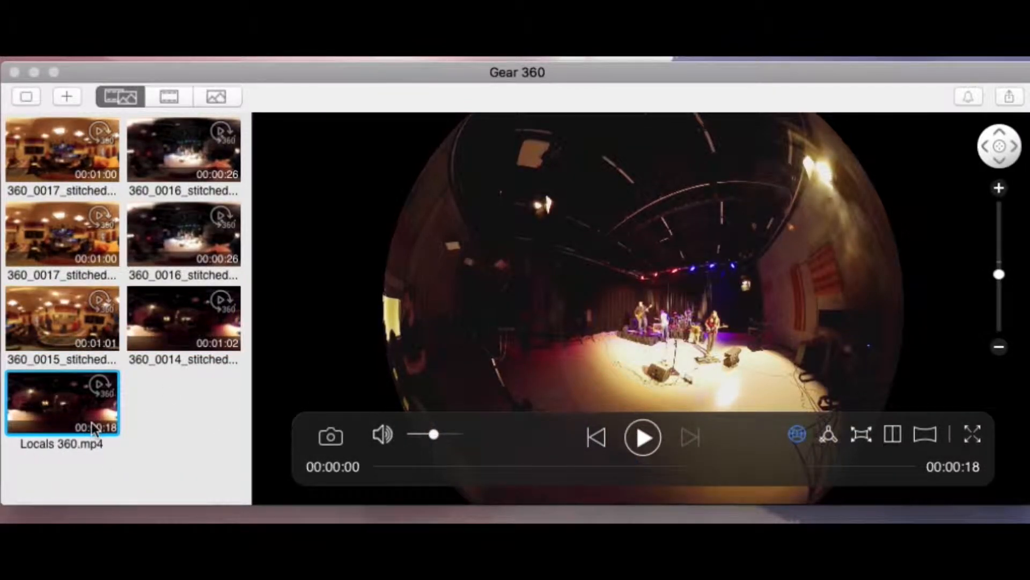
pyautogui.click(183, 149)
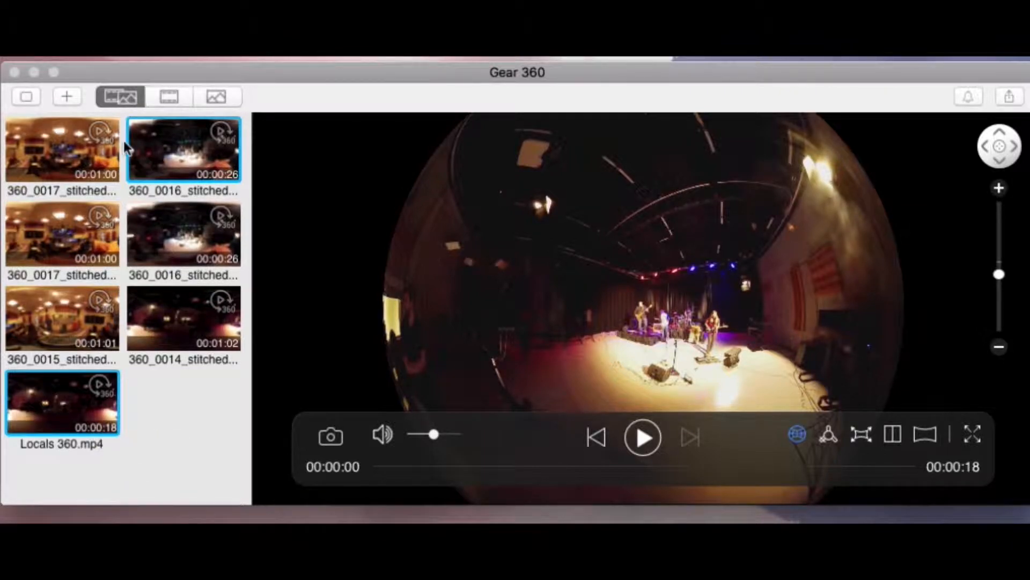
pyautogui.click(62, 149)
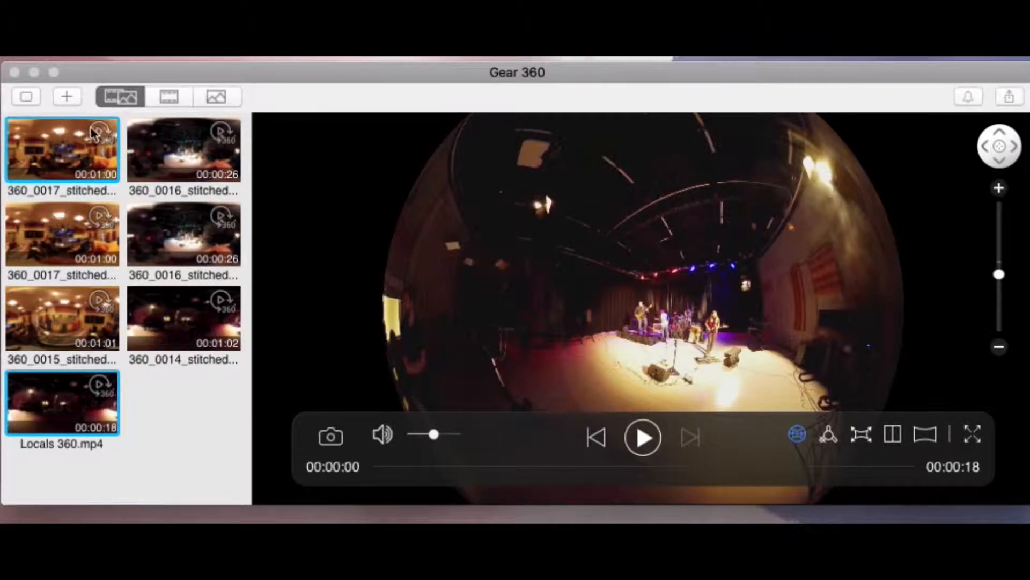
pyautogui.moveTo(92, 307)
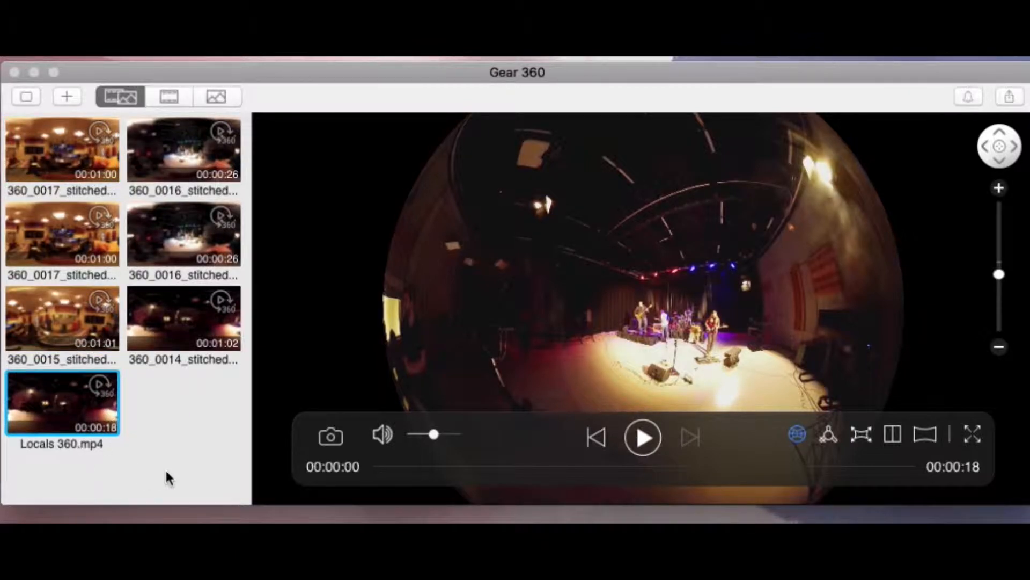
pyautogui.moveTo(182, 452)
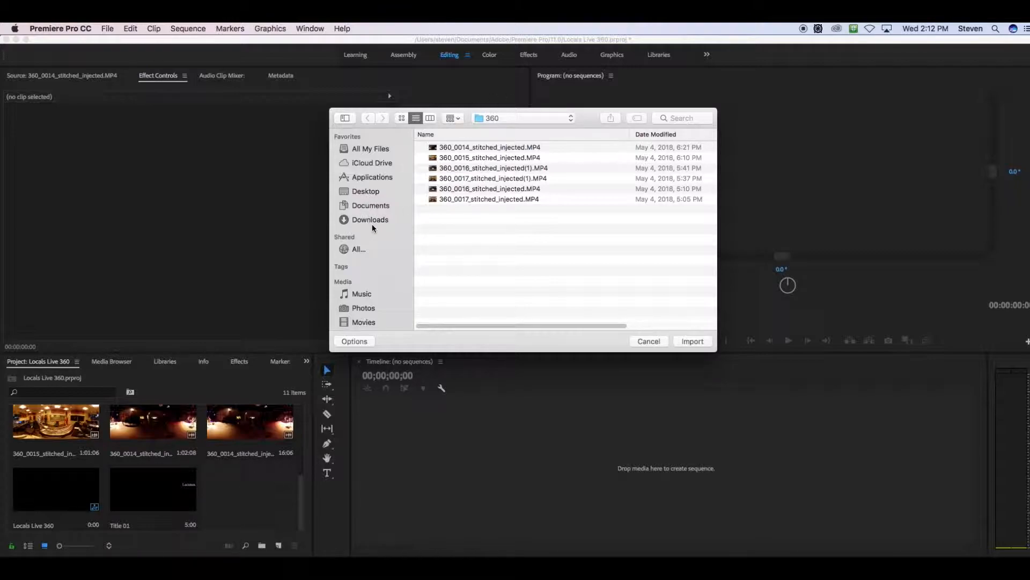
pyautogui.moveTo(377, 215)
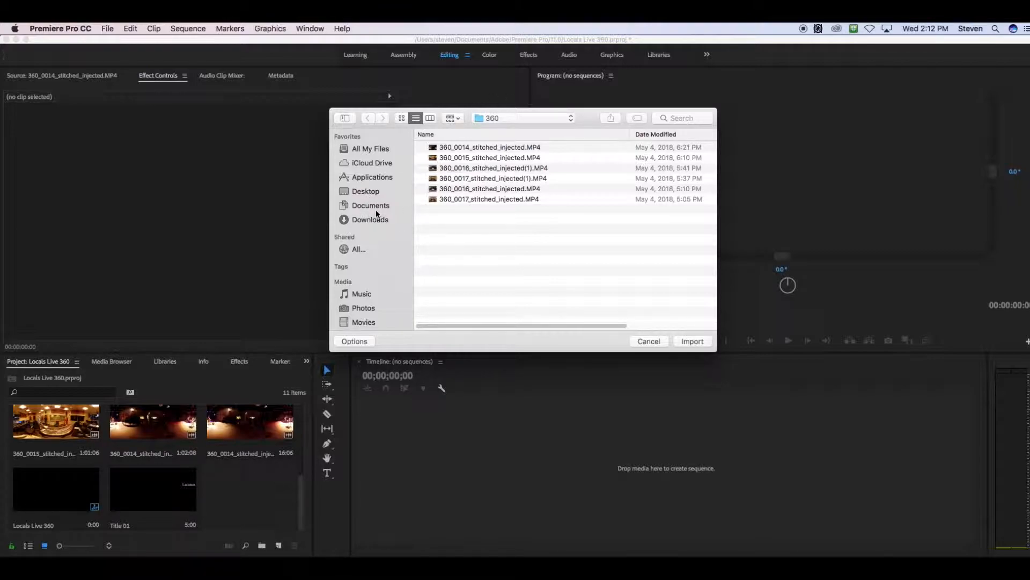
# Step: Import 360_0014_stitched_injected.MP4 from Documents > CyberLink > Gear360 > 360
pyautogui.click(370, 205)
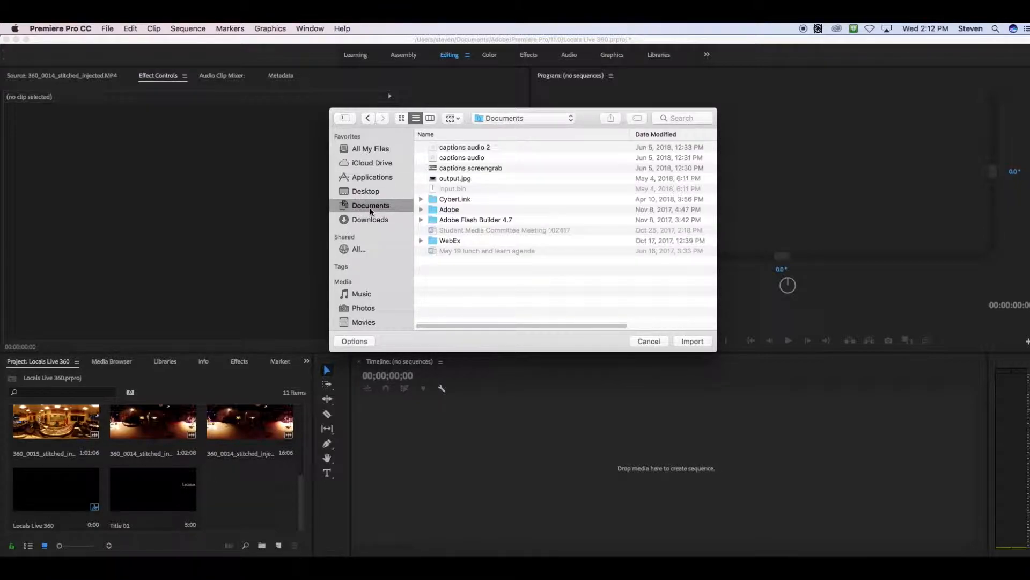
pyautogui.click(454, 198)
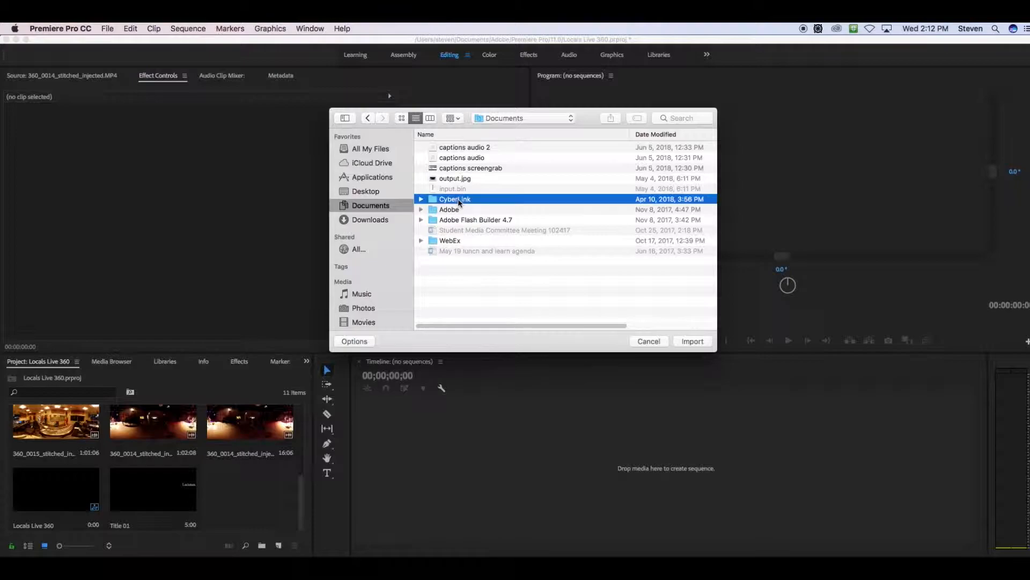
pyautogui.doubleClick(454, 199)
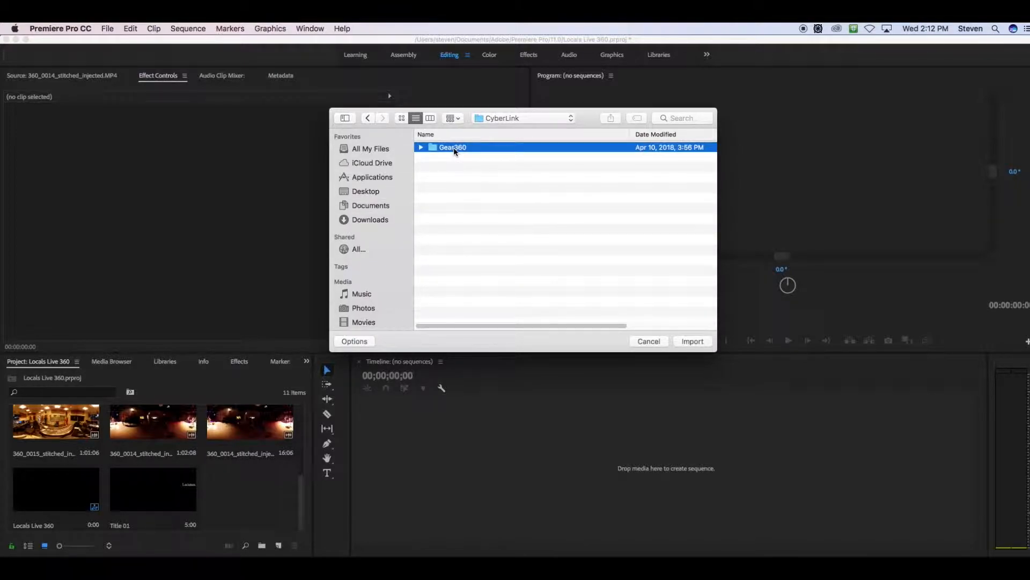
pyautogui.doubleClick(451, 148)
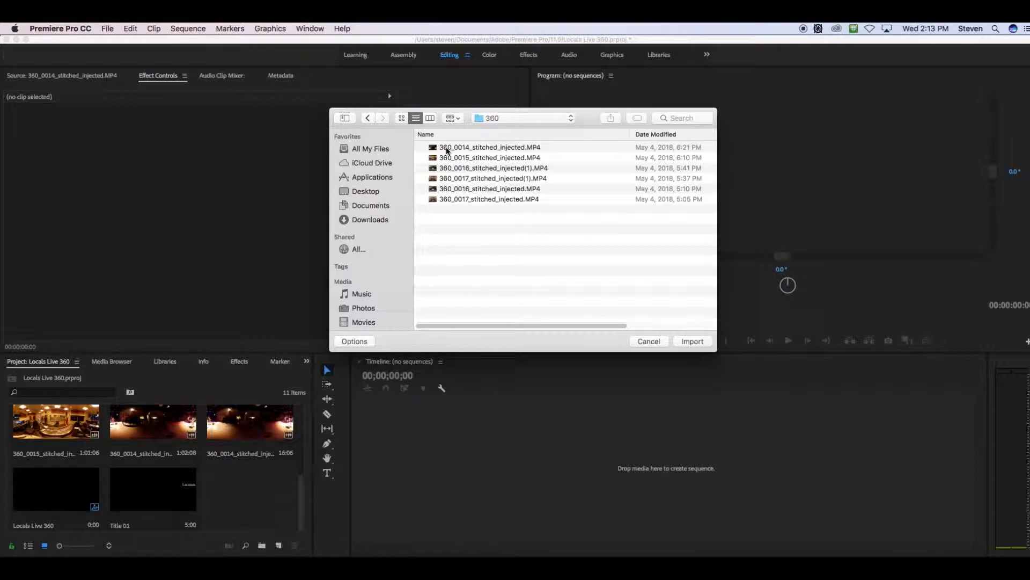
pyautogui.moveTo(437, 205)
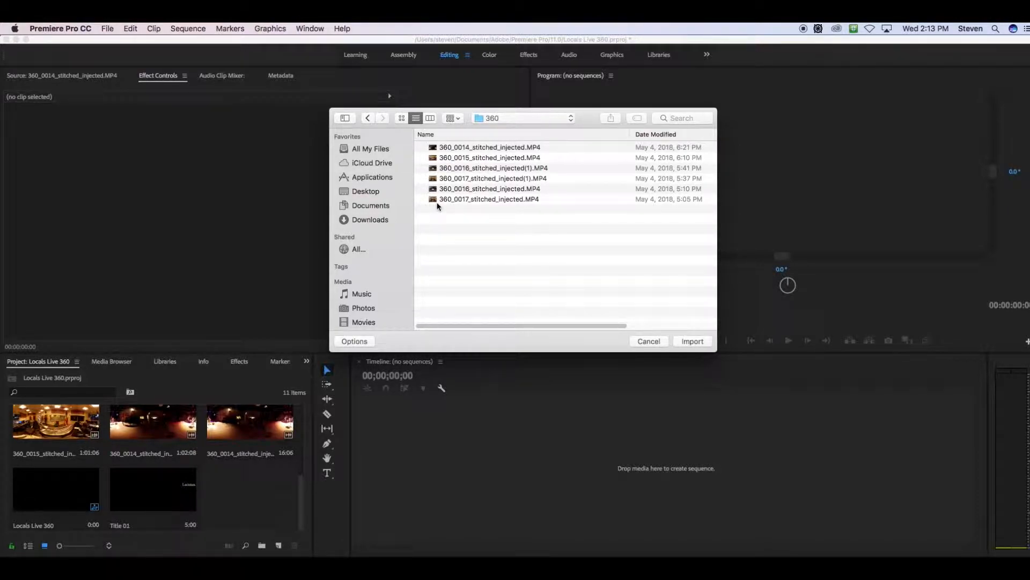
pyautogui.moveTo(471, 172)
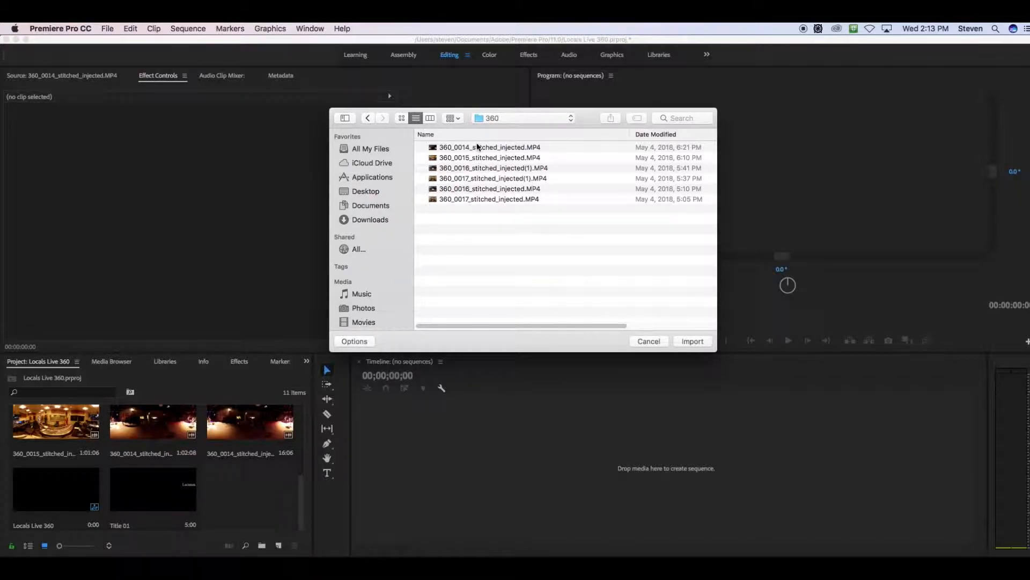
pyautogui.click(691, 342)
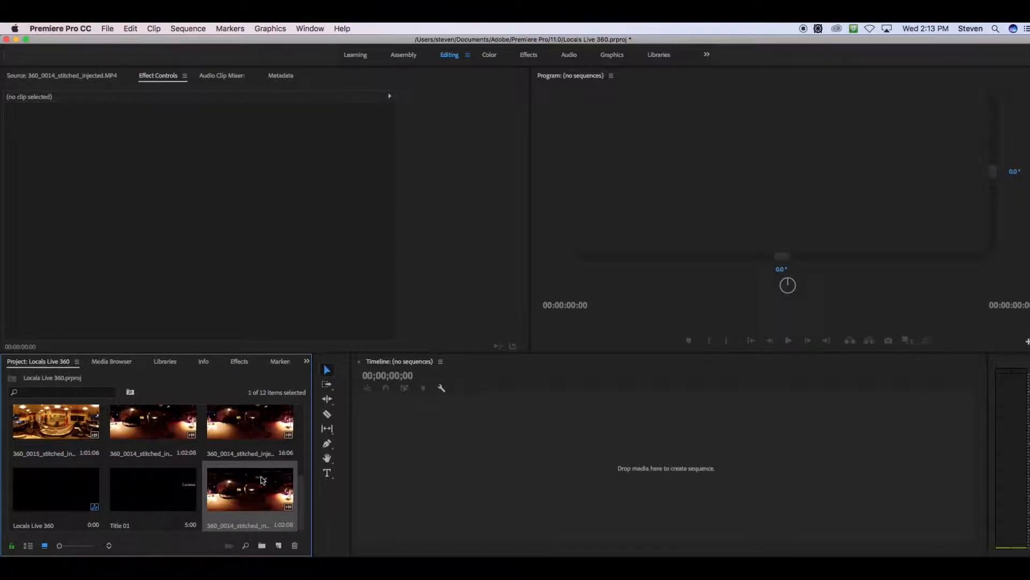
pyautogui.doubleClick(249, 489)
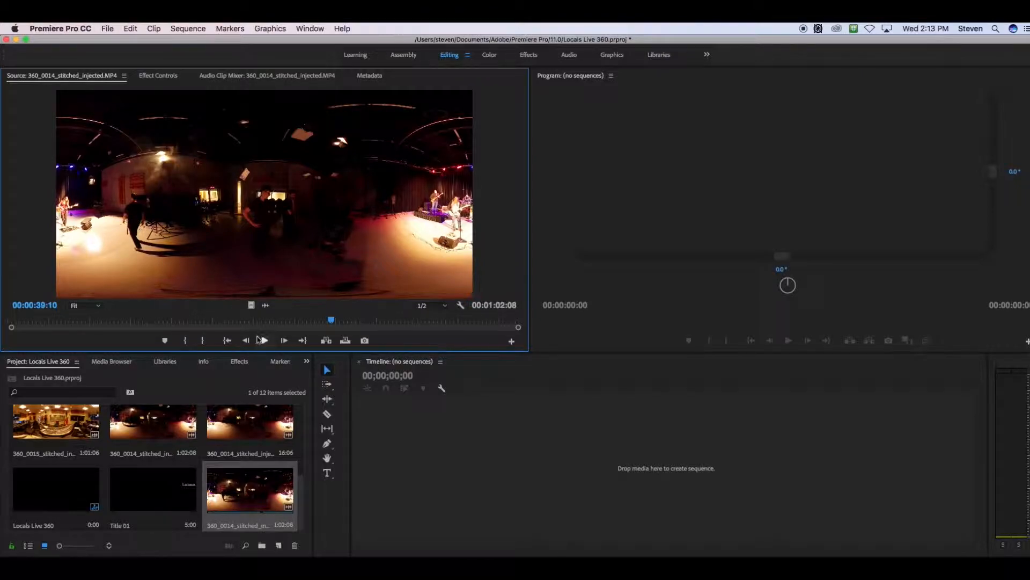
pyautogui.click(283, 339)
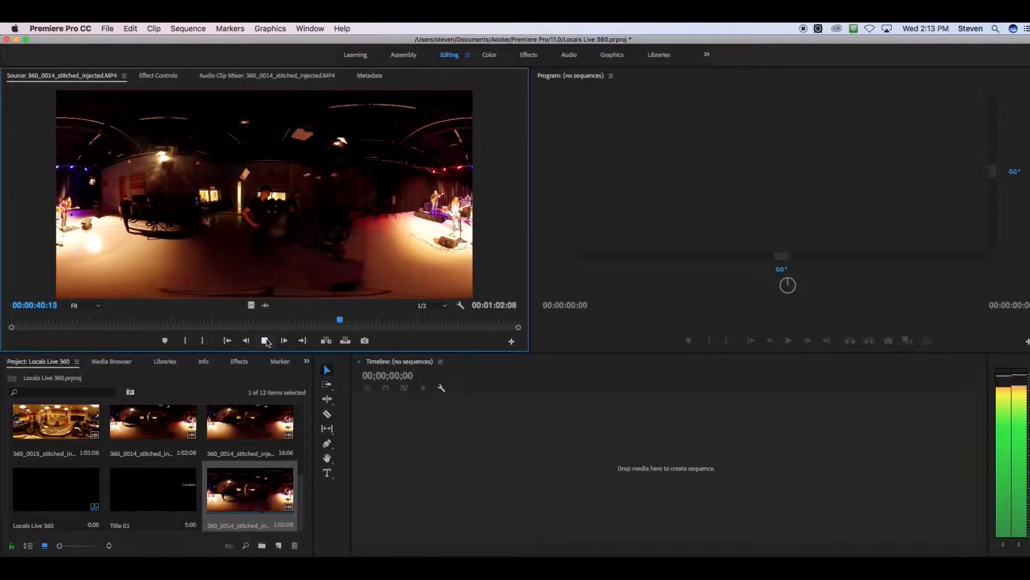
pyautogui.moveTo(339, 320); pyautogui.dragTo(156, 319)
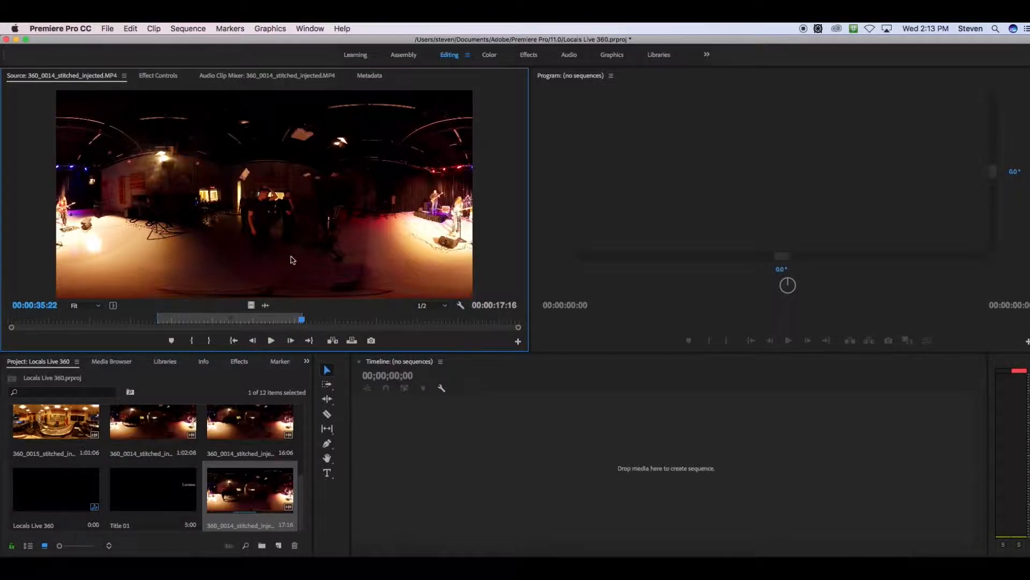
pyautogui.moveTo(489, 463)
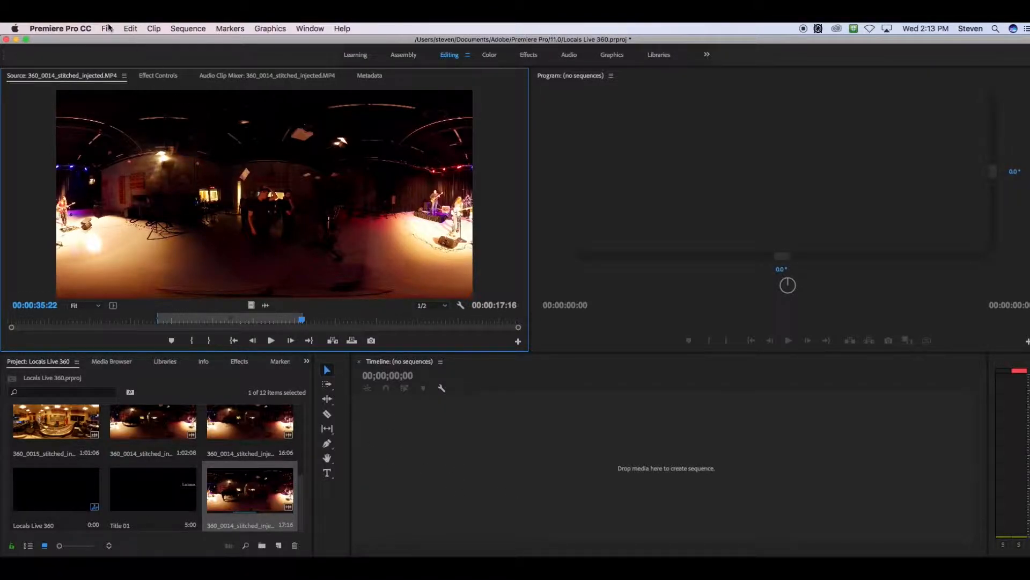
# Step: Create a new sequence named 'Locals 360' from File > New > Sequence
pyautogui.click(107, 29)
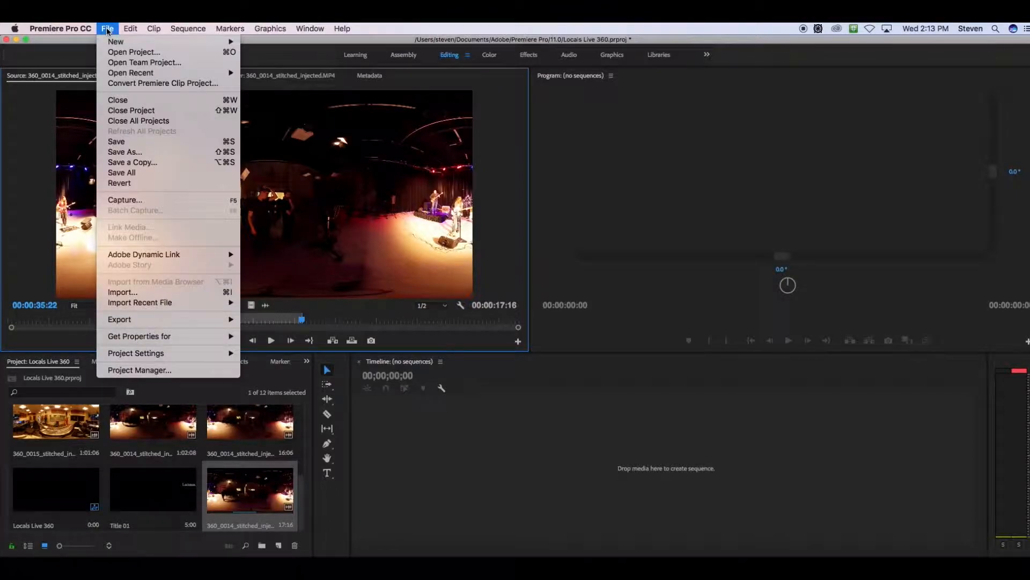
pyautogui.moveTo(116, 42)
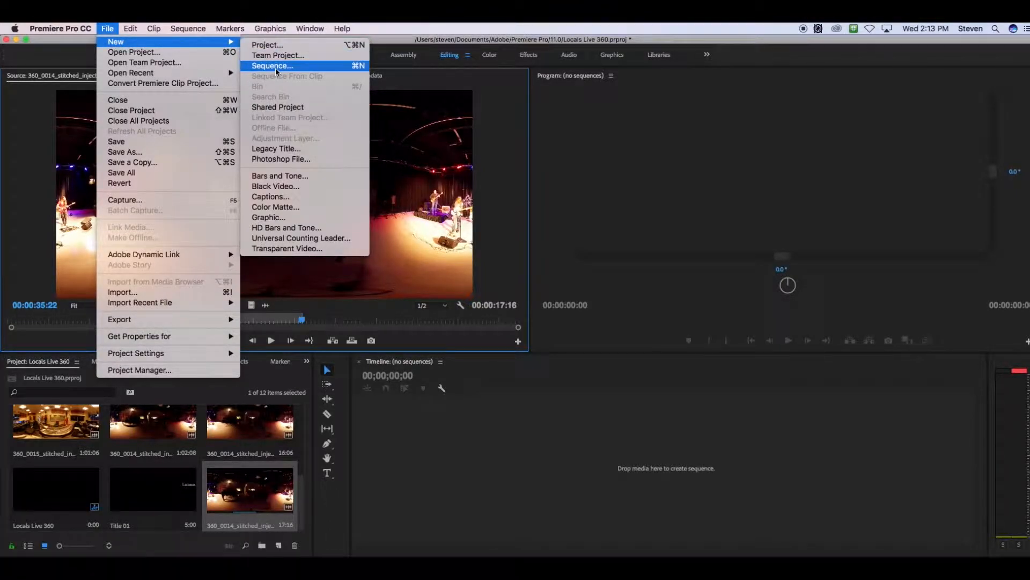
pyautogui.click(271, 66)
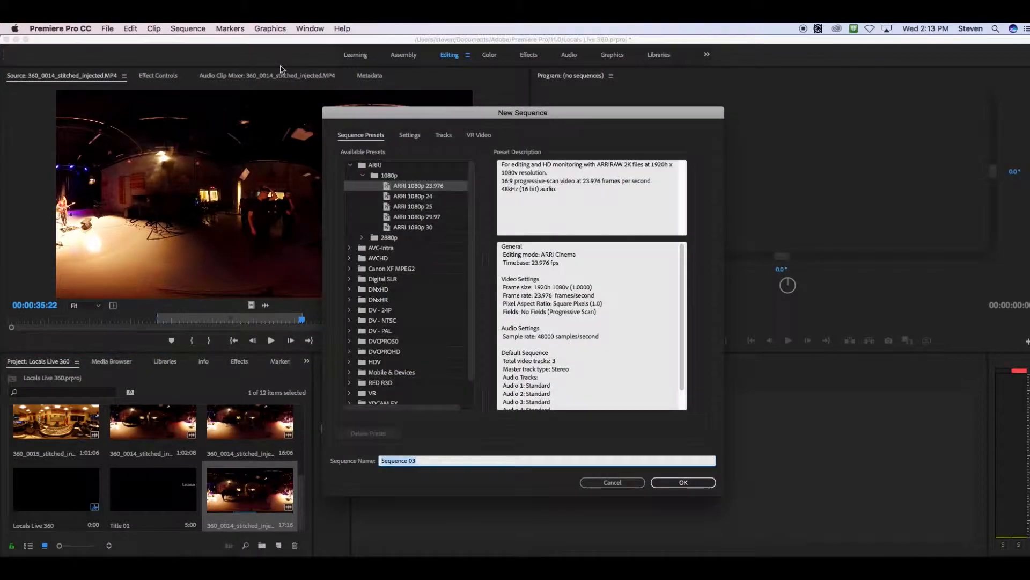
pyautogui.moveTo(443, 272)
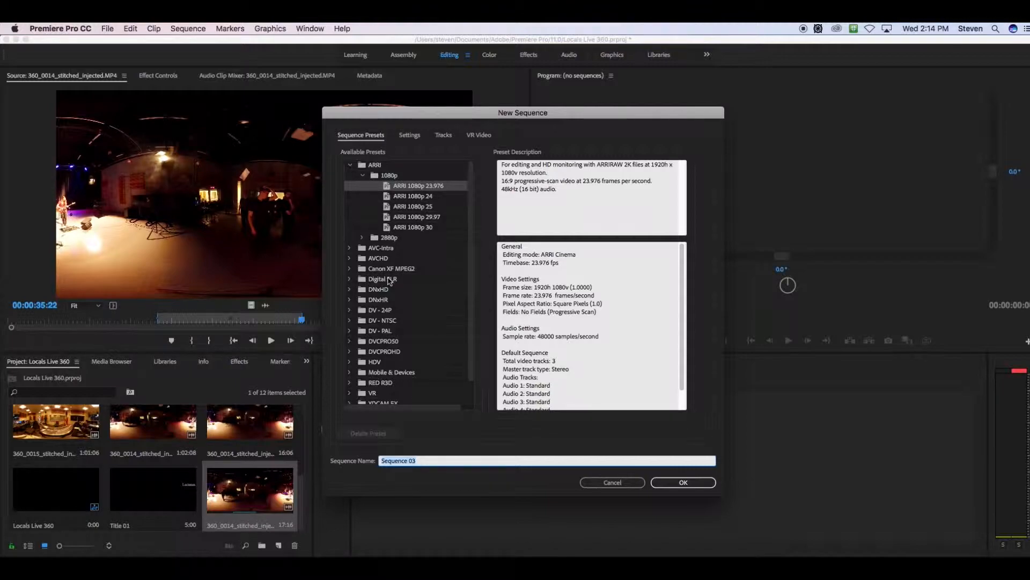
pyautogui.moveTo(427, 285)
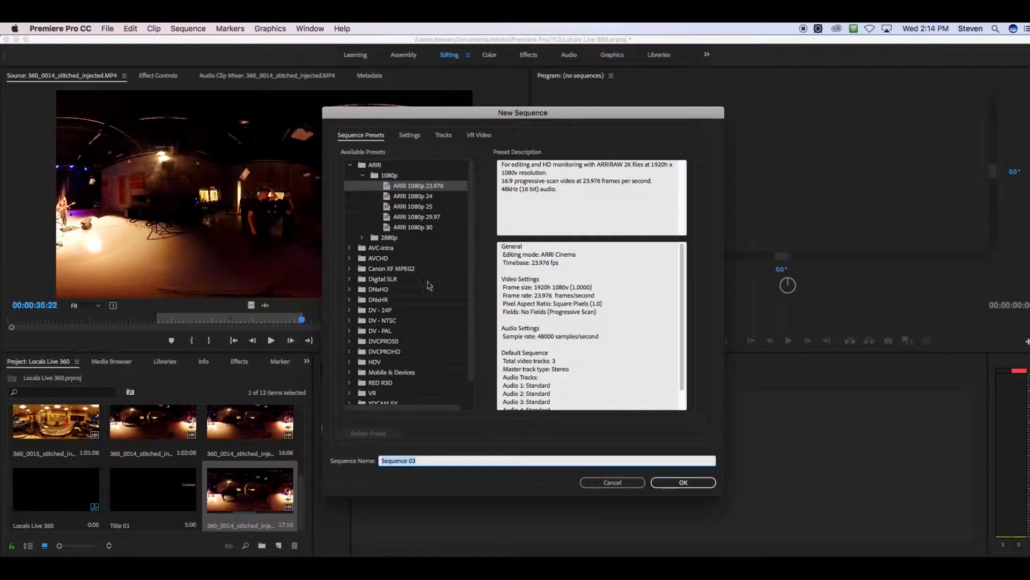
pyautogui.moveTo(656, 471)
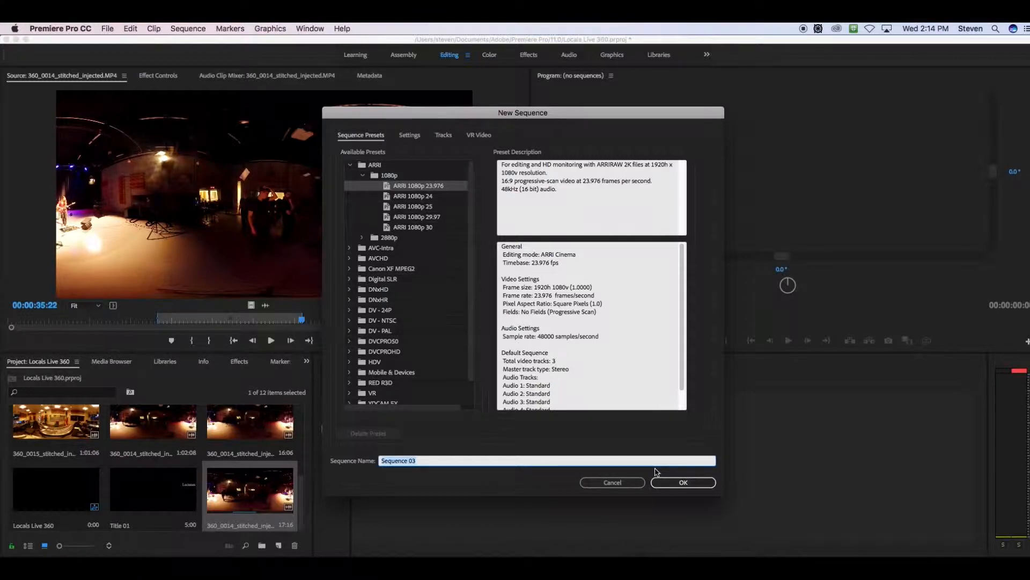
pyautogui.write('Locals 360')
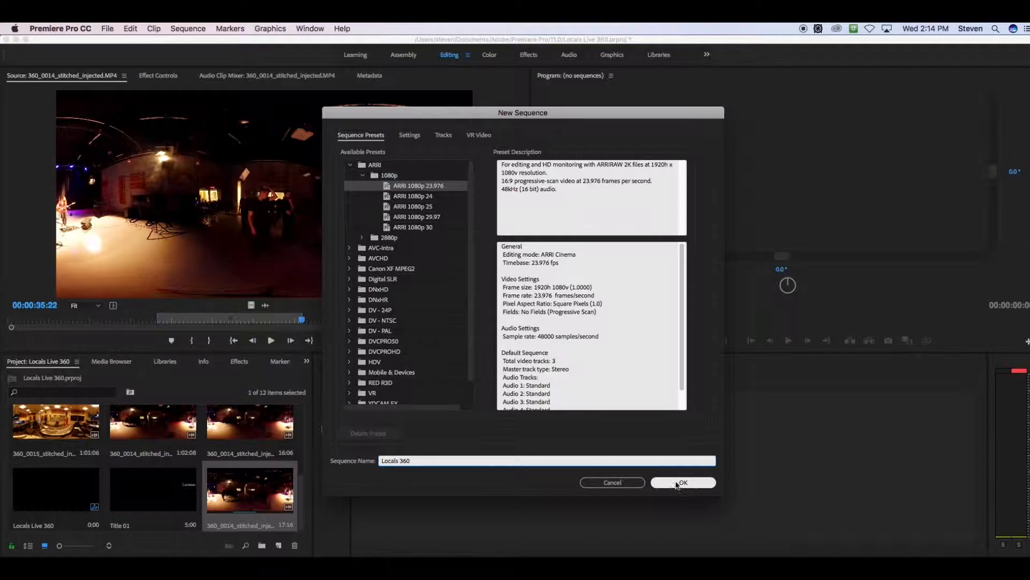
pyautogui.click(682, 482)
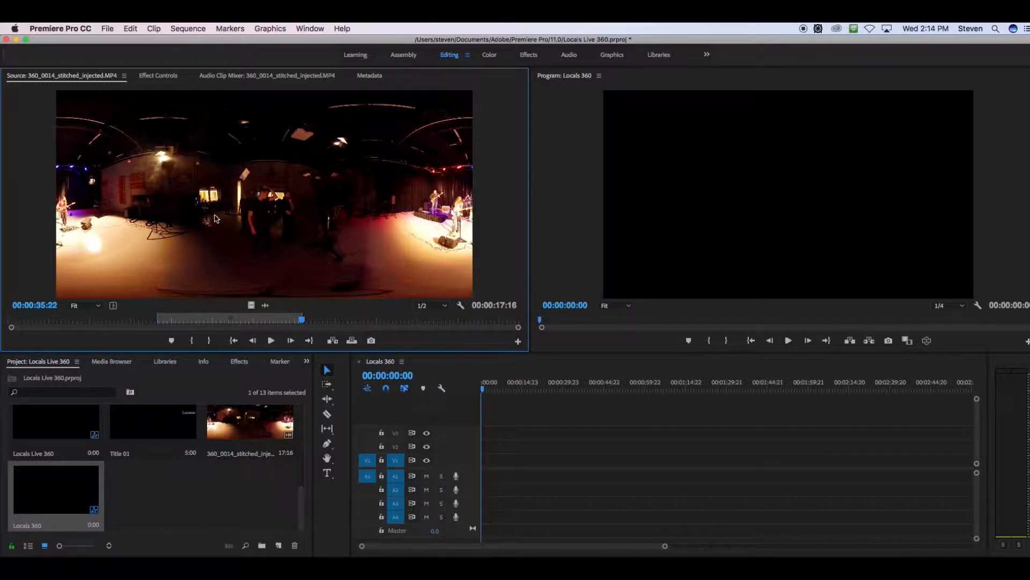
# Step: Drag the 360 concert clip onto the Locals 360 timeline and play it back
pyautogui.moveTo(240, 420); pyautogui.dragTo(532, 467)
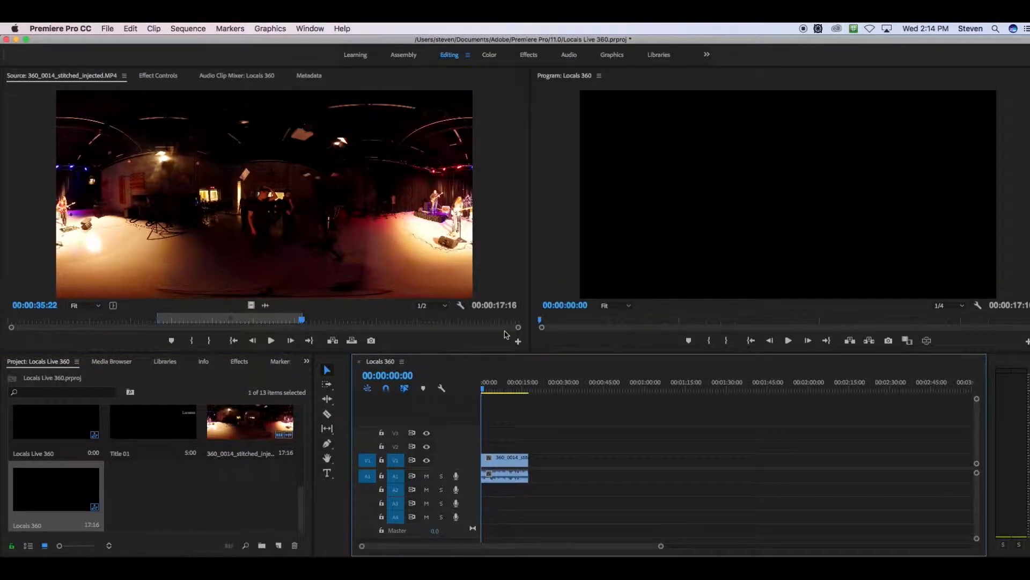
pyautogui.click(500, 388)
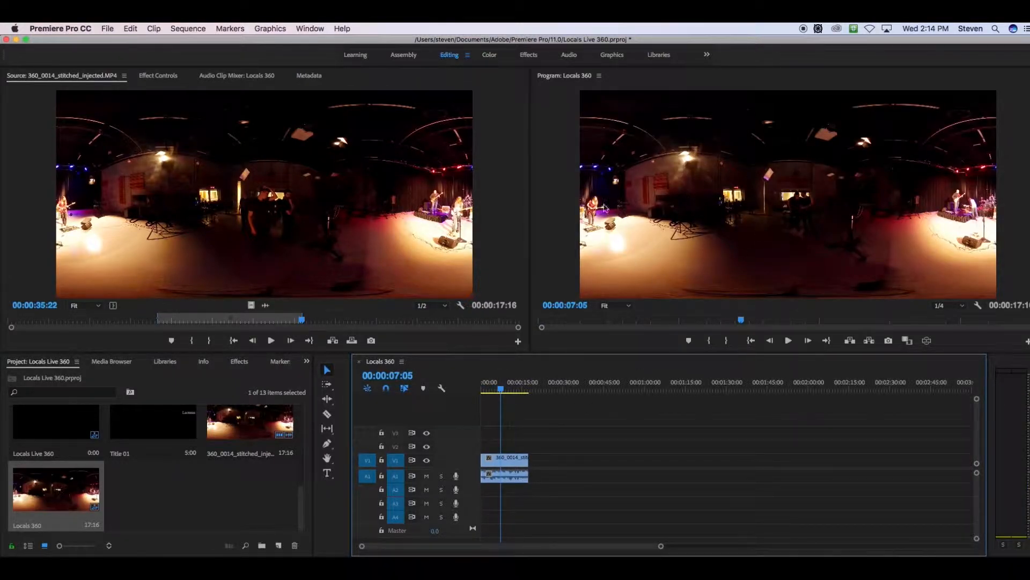
pyautogui.moveTo(787, 341)
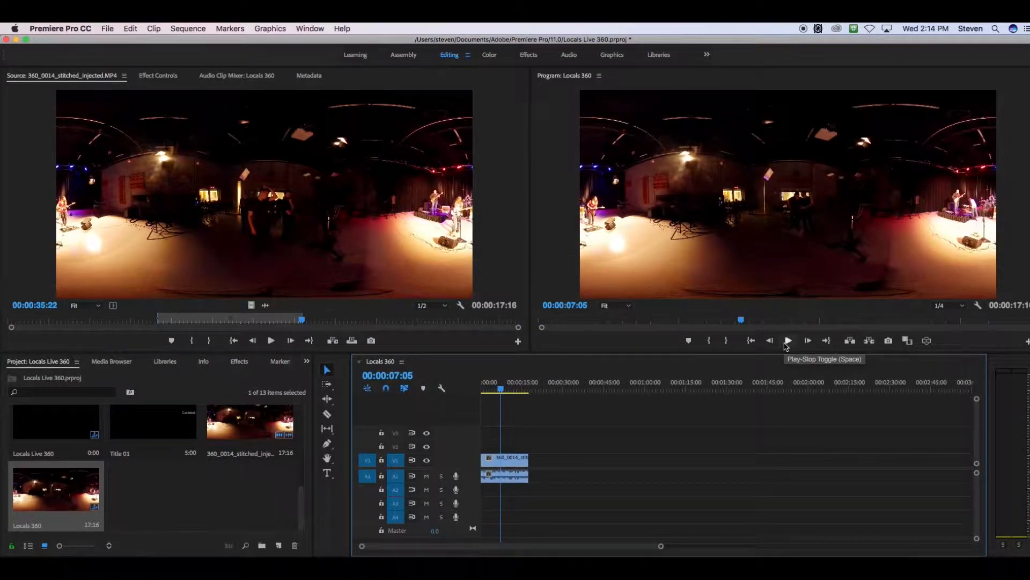
pyautogui.click(788, 339)
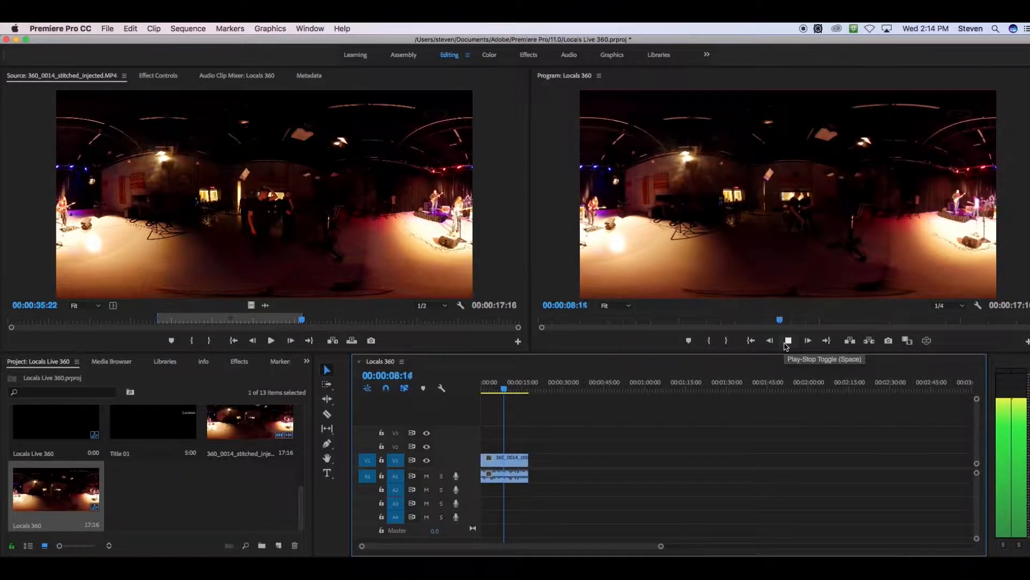
pyautogui.click(788, 340)
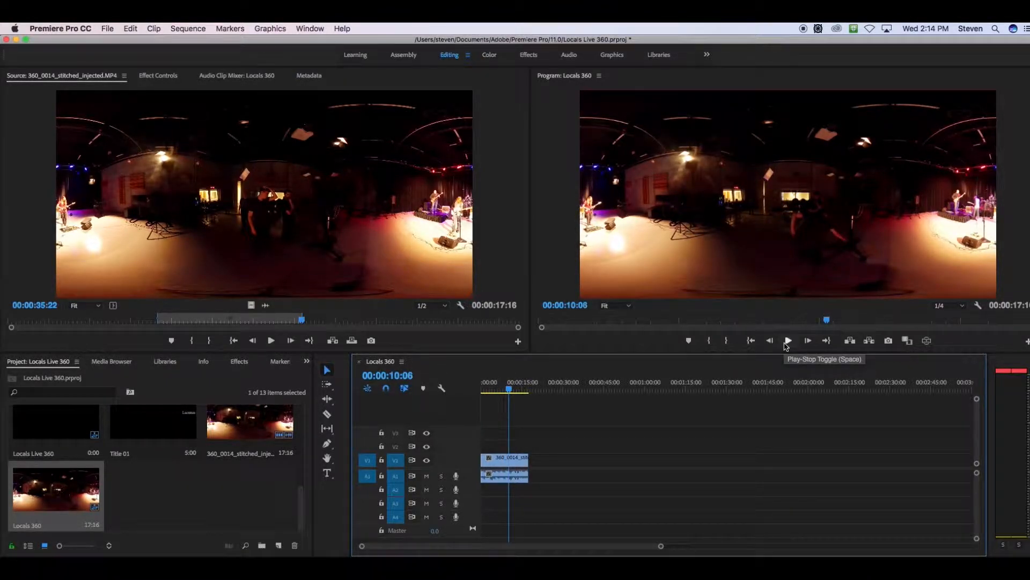
pyautogui.click(788, 340)
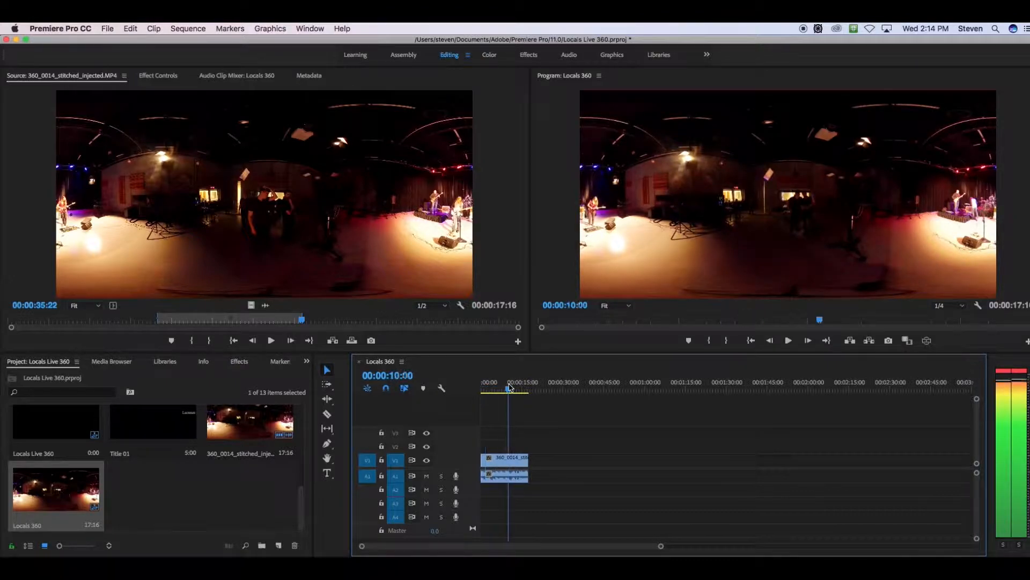
pyautogui.click(501, 387)
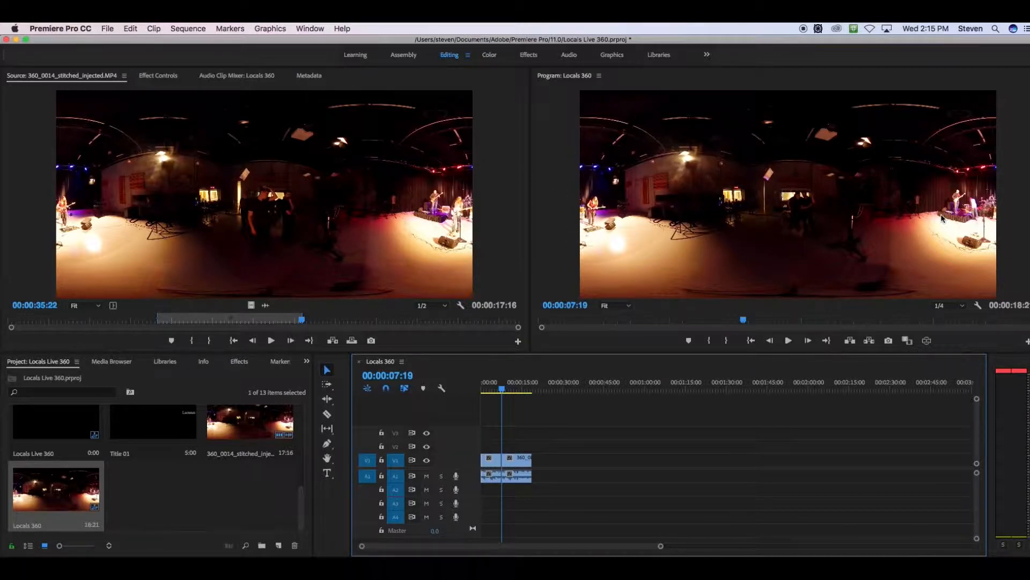
pyautogui.moveTo(793, 182)
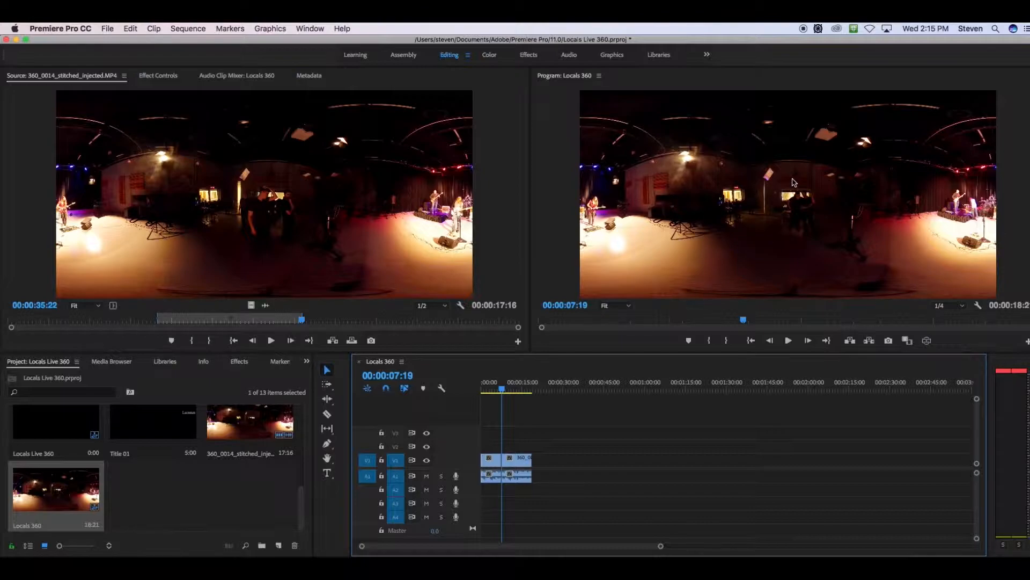
pyautogui.moveTo(742, 188)
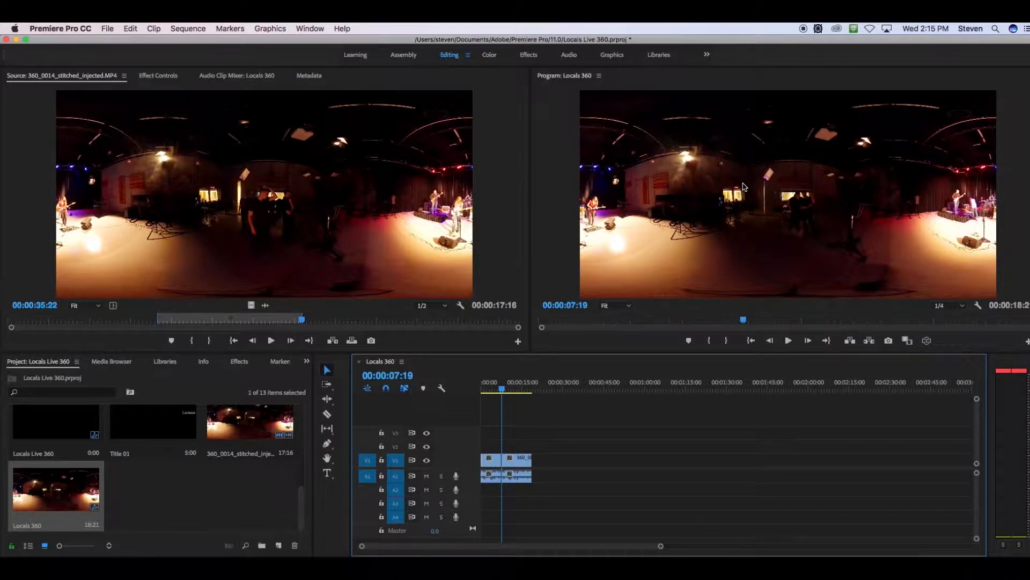
pyautogui.moveTo(690, 189)
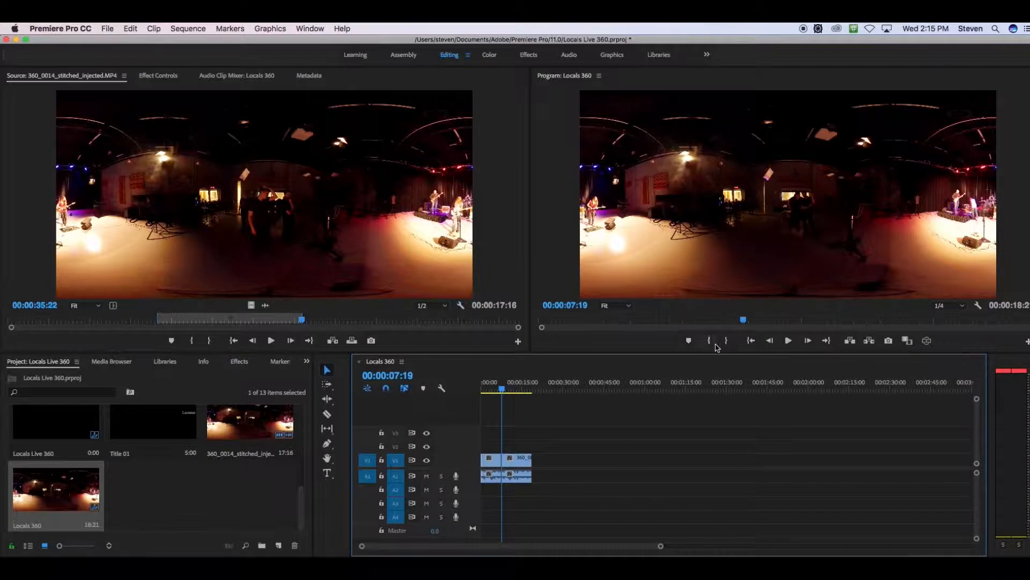
pyautogui.moveTo(788, 340)
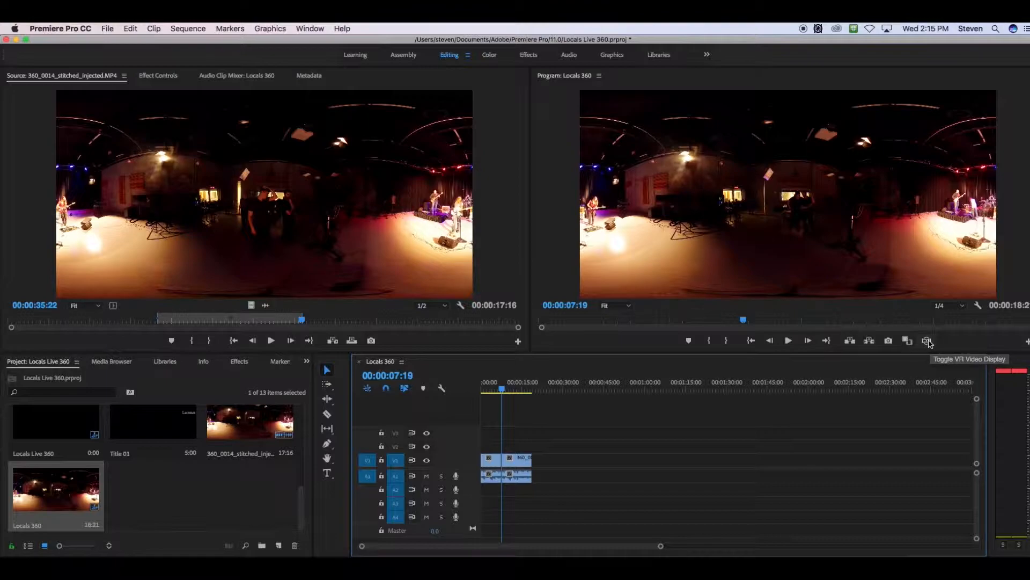
pyautogui.moveTo(927, 341)
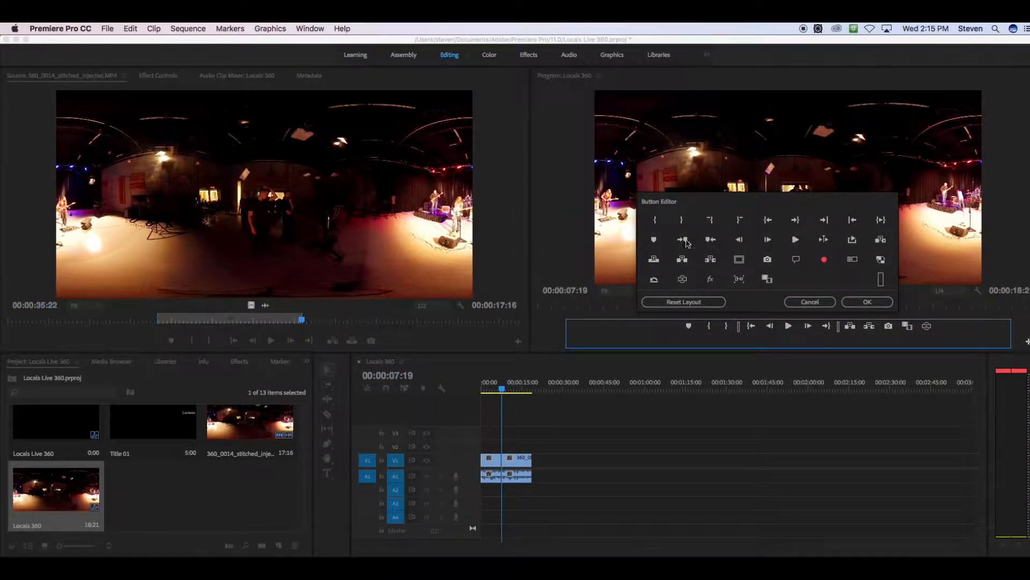
pyautogui.moveTo(808, 275)
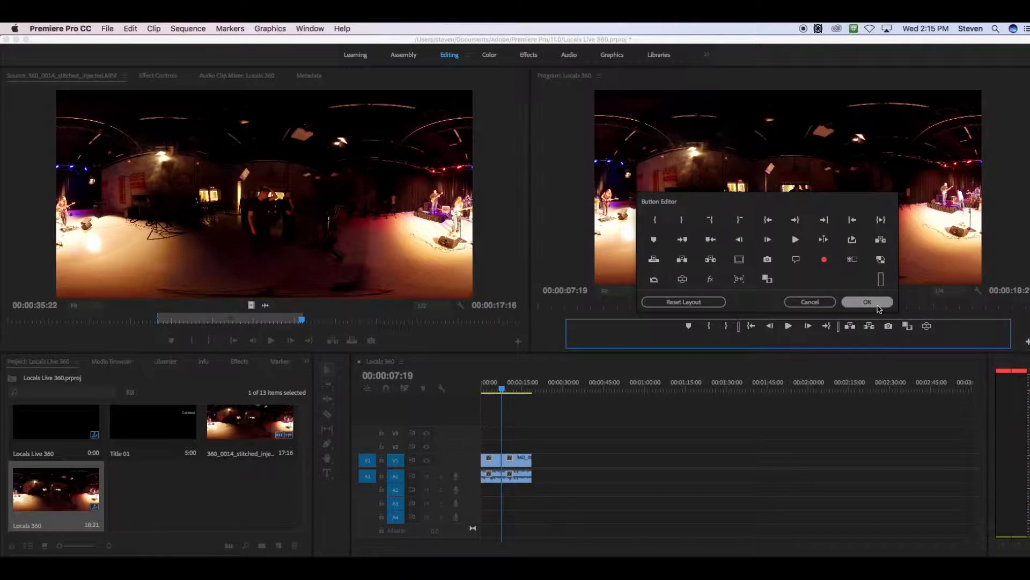
pyautogui.click(867, 301)
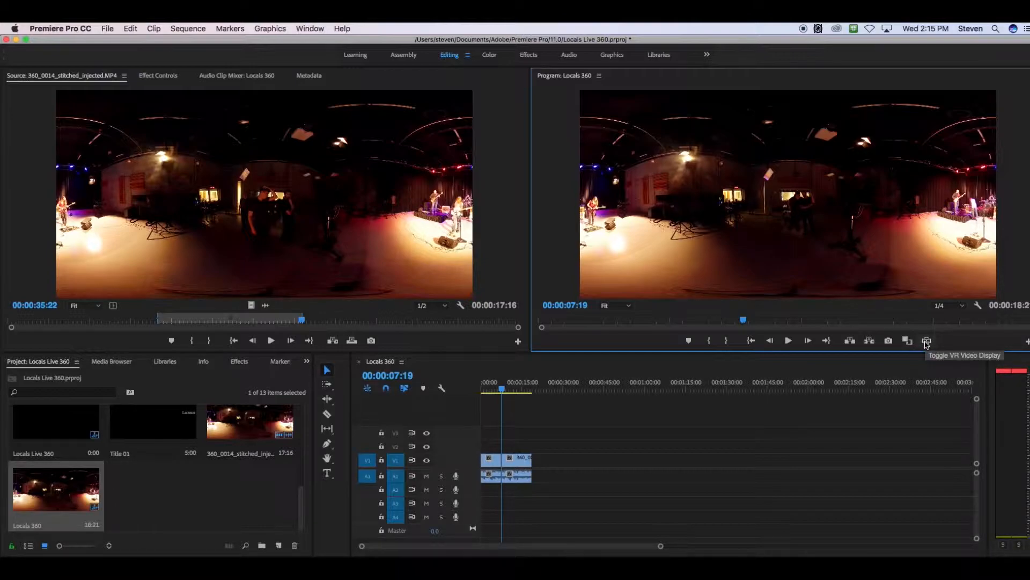
# Step: Turn on VR display, pan toward the band, then switch back to flat view
pyautogui.click(927, 340)
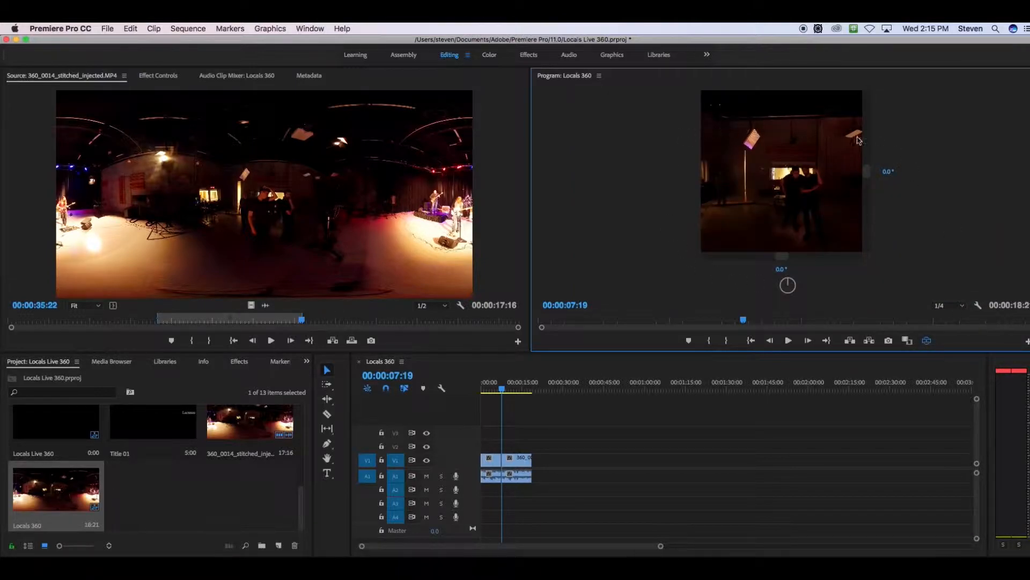
pyautogui.moveTo(756, 221)
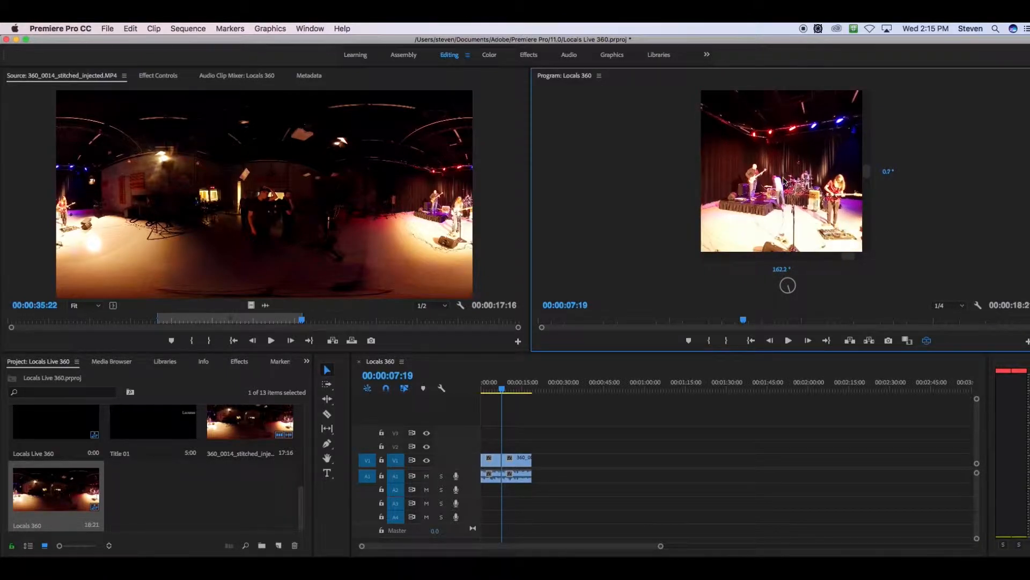
pyautogui.moveTo(782, 170); pyautogui.dragTo(778, 144)
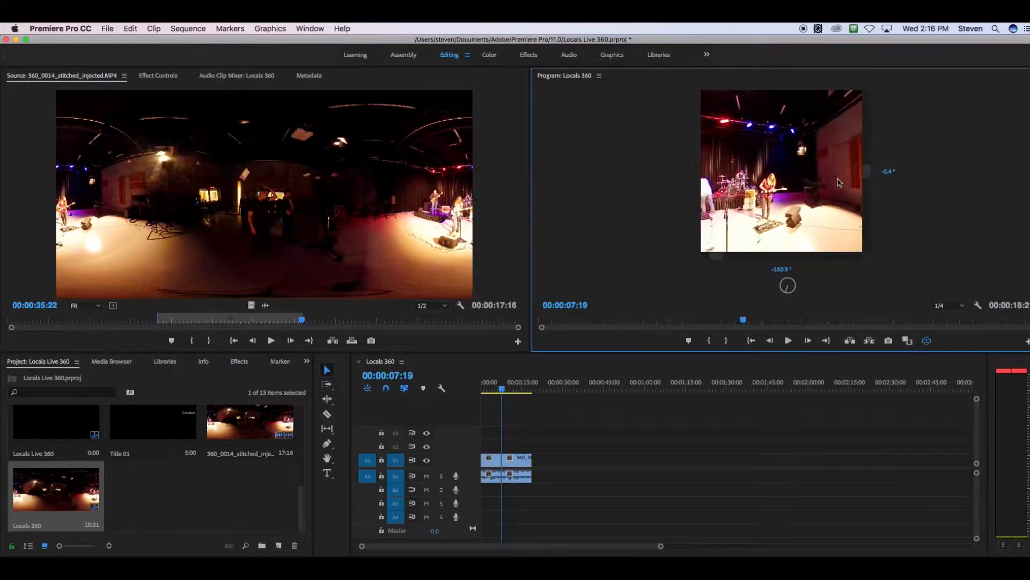
pyautogui.click(788, 340)
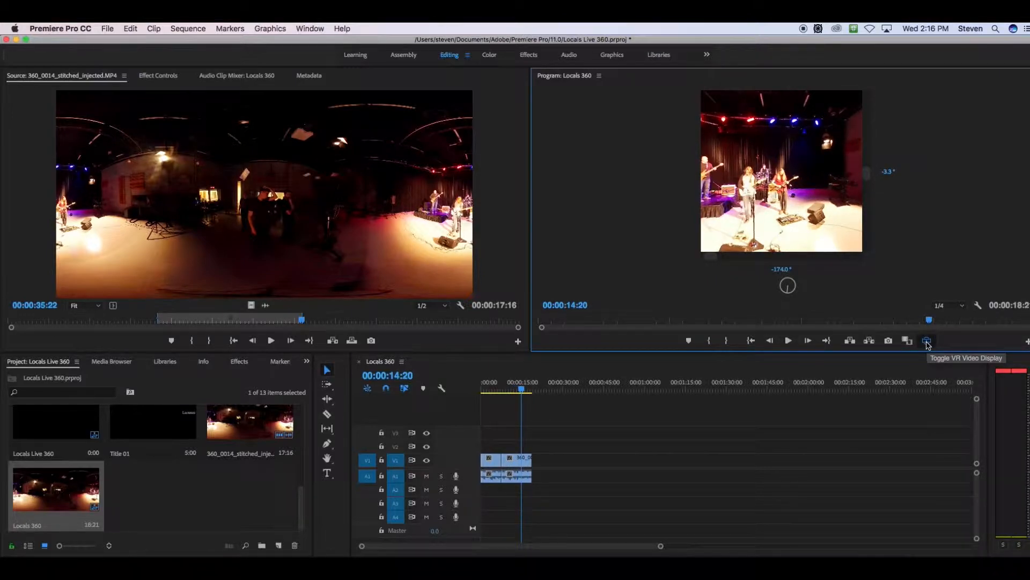
pyautogui.click(926, 340)
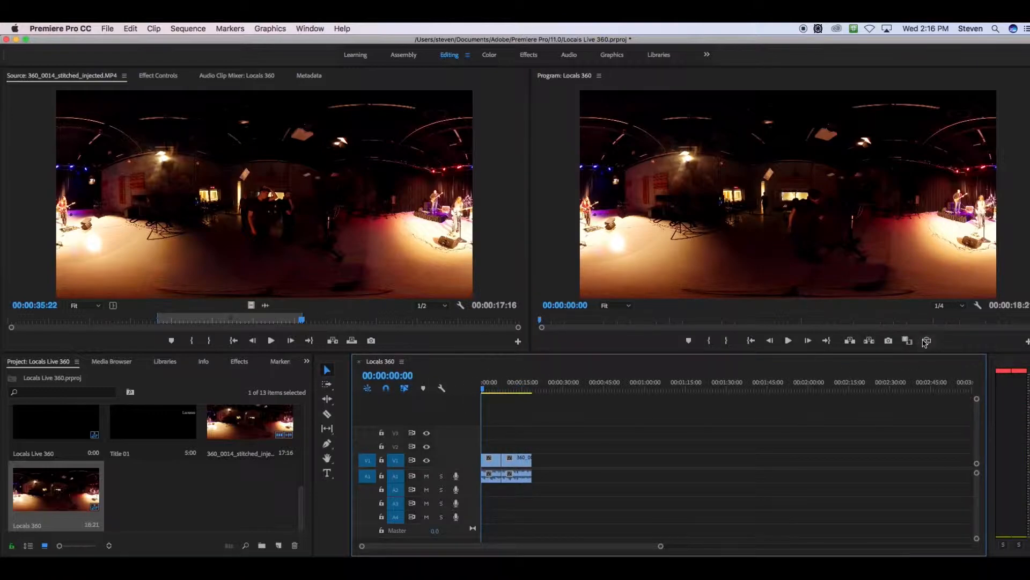
# Step: Turn VR video display on and pan toward the back of the room
pyautogui.click(927, 340)
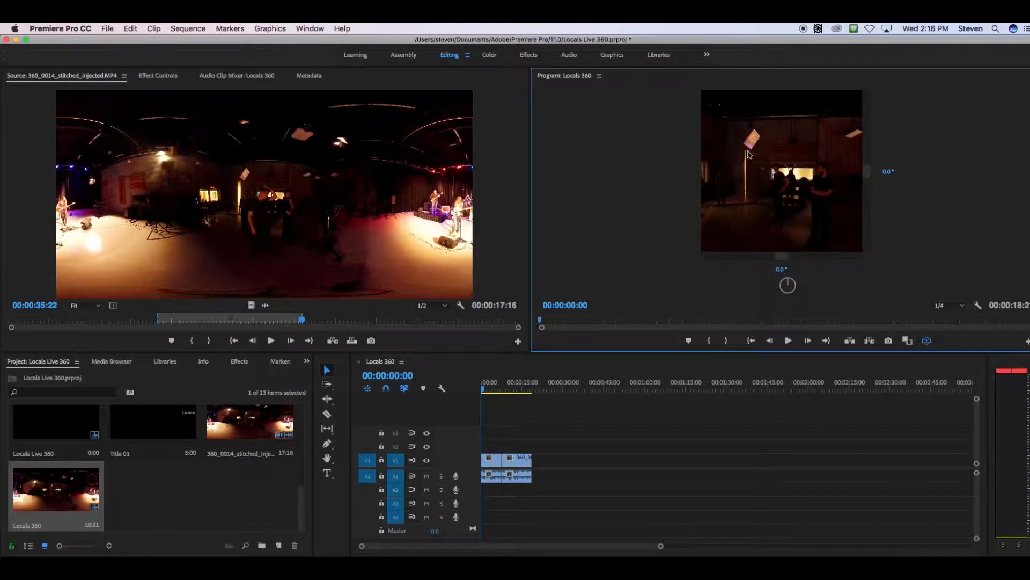
pyautogui.moveTo(787, 187)
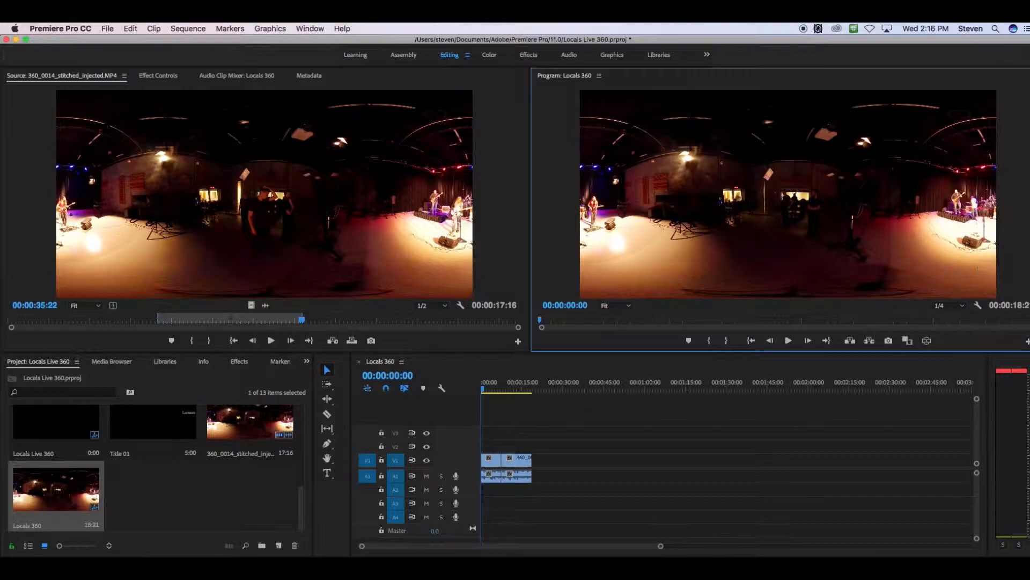
pyautogui.moveTo(935, 363)
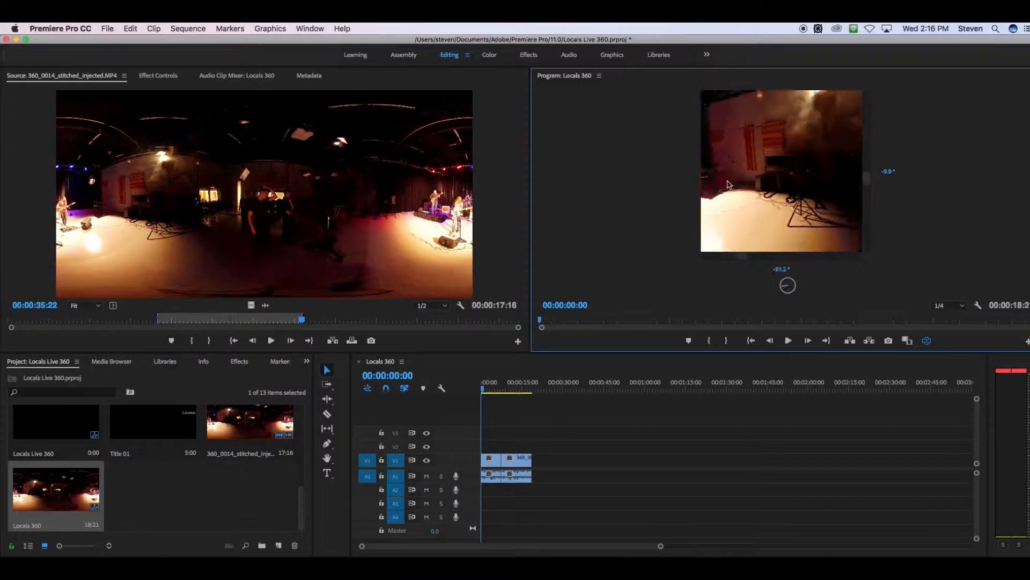
pyautogui.moveTo(727, 185); pyautogui.dragTo(816, 205)
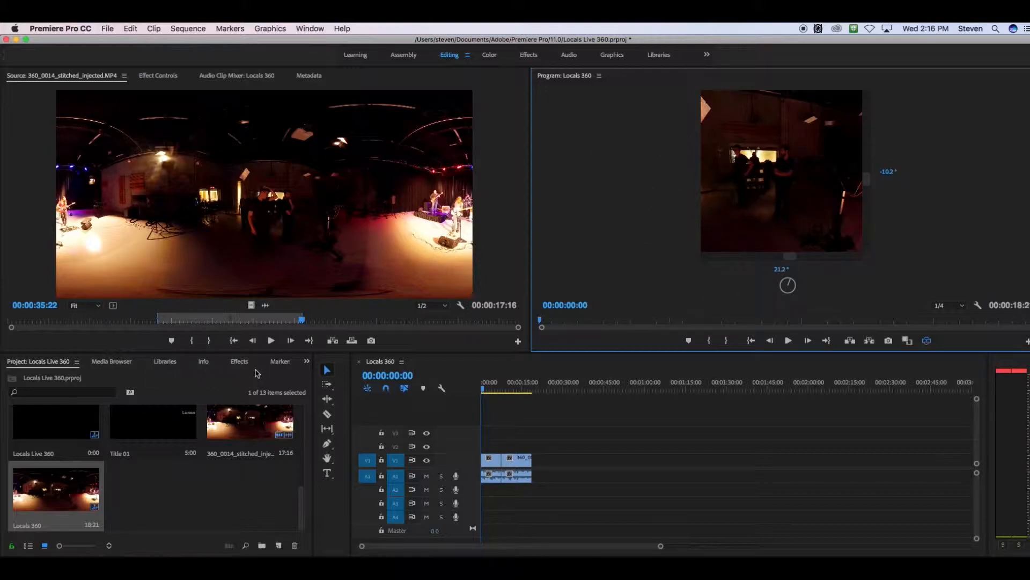
# Step: Select the Offset effect under Video Effects > Distort in the Effects panel
pyautogui.click(238, 361)
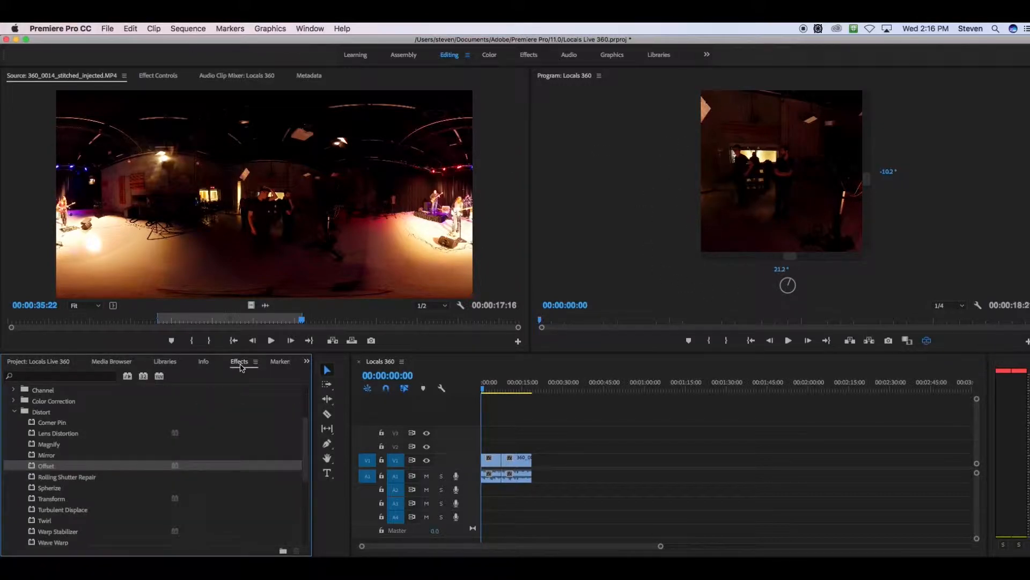
pyautogui.click(40, 412)
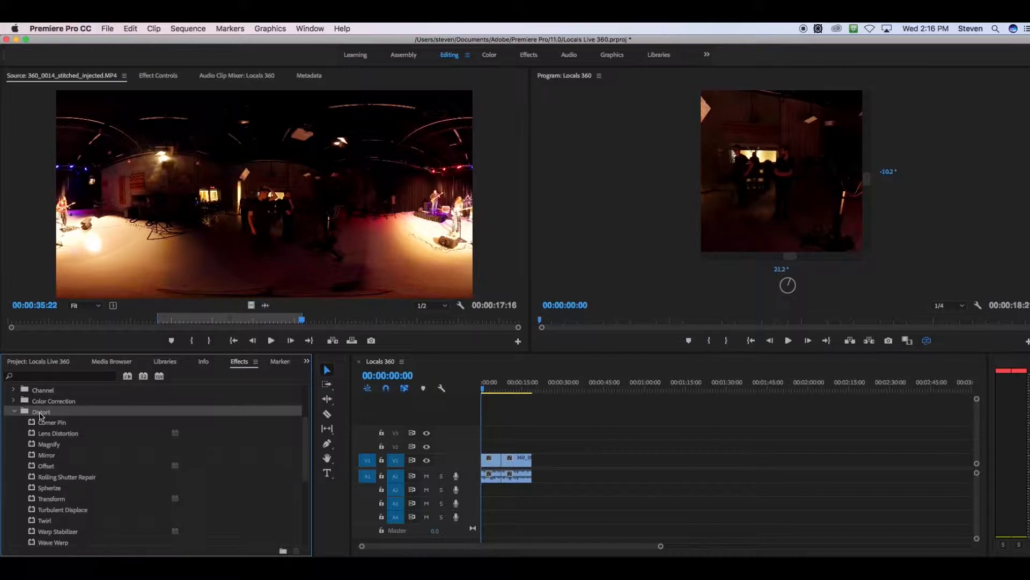
pyautogui.click(46, 465)
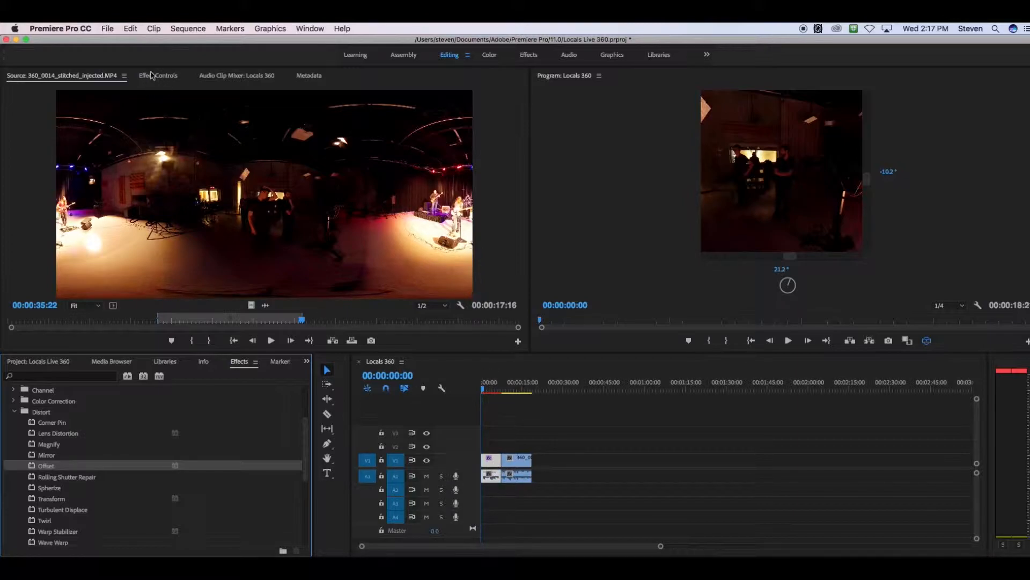
# Step: Set Offset's Shift Center To 4472, 1024 in Effect Controls and play to check
pyautogui.click(158, 75)
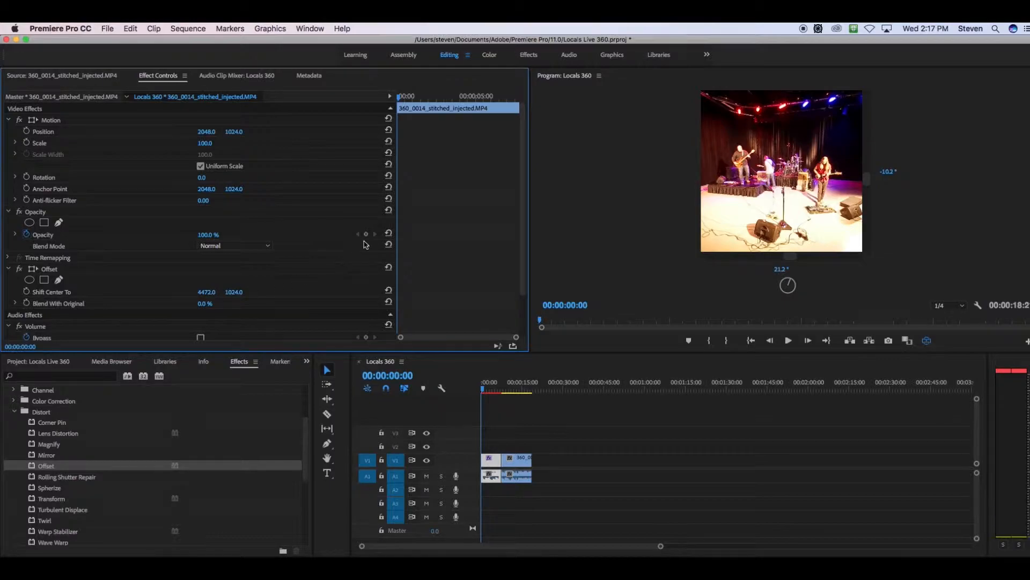
pyautogui.moveTo(842, 125)
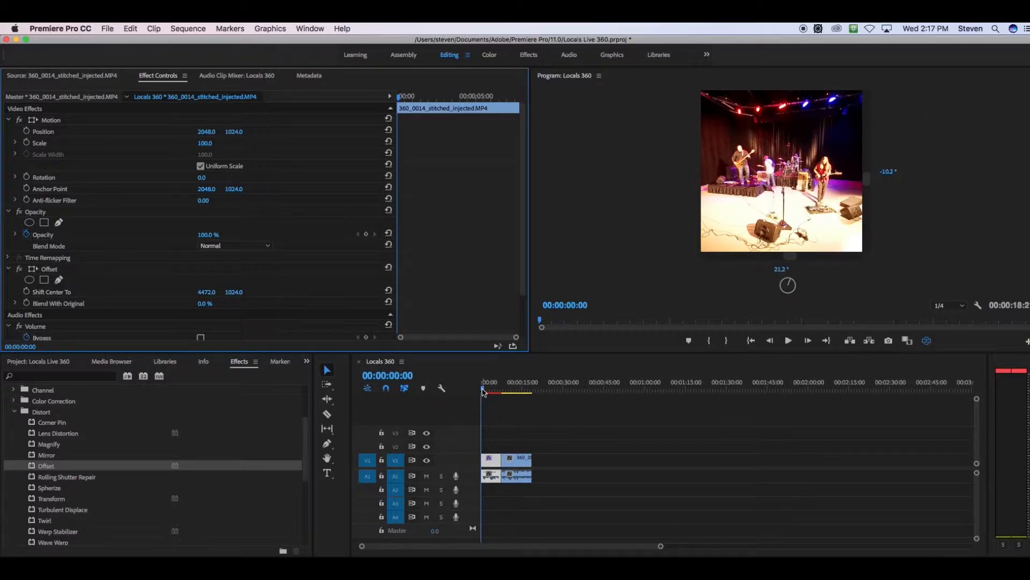
pyautogui.moveTo(788, 339)
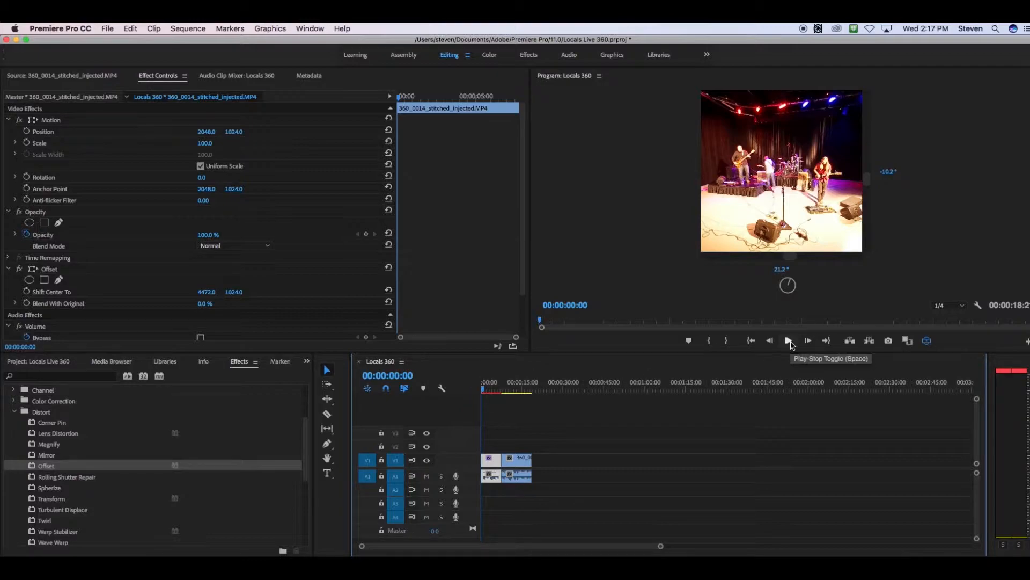
pyautogui.click(788, 340)
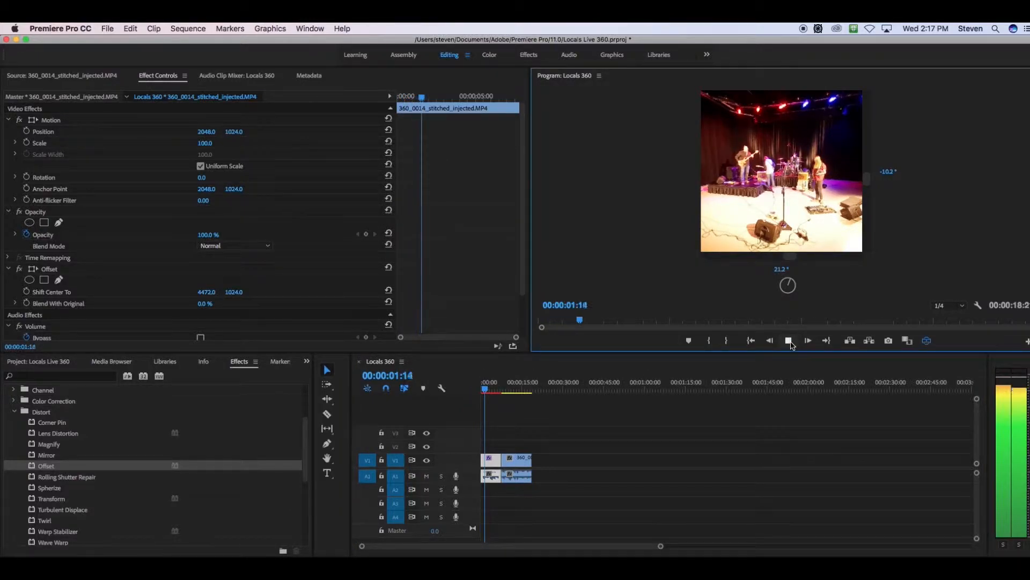
pyautogui.click(788, 339)
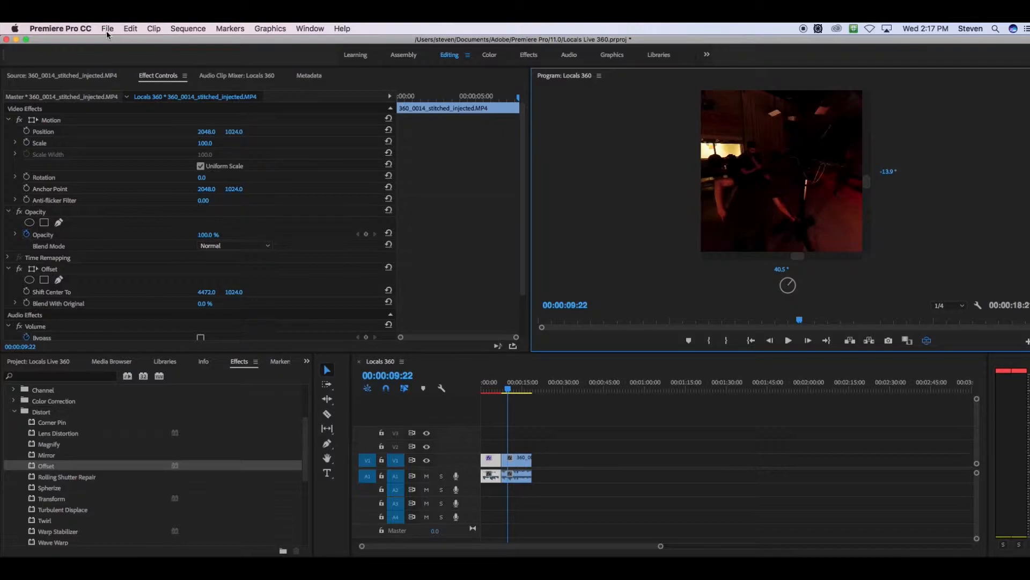
# Step: Export the sequence as H.264 with Video Is VR ticked
pyautogui.click(107, 28)
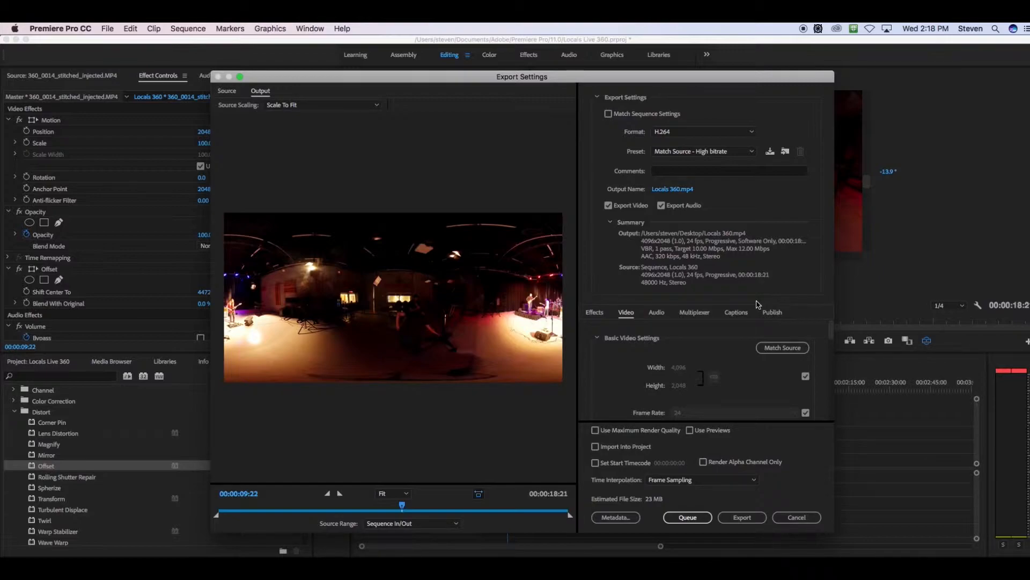
pyautogui.moveTo(395, 242)
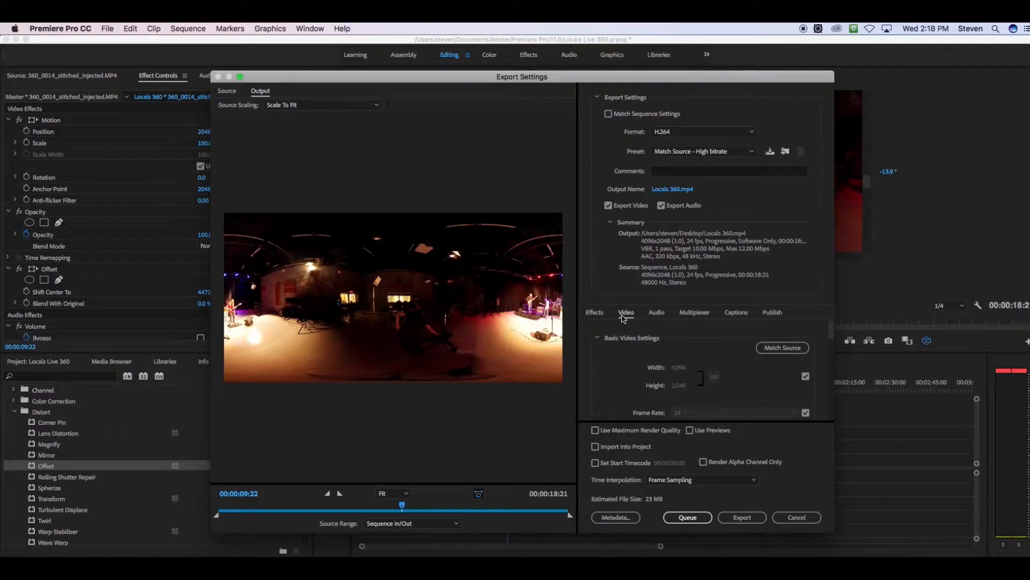
pyautogui.scroll(-3)
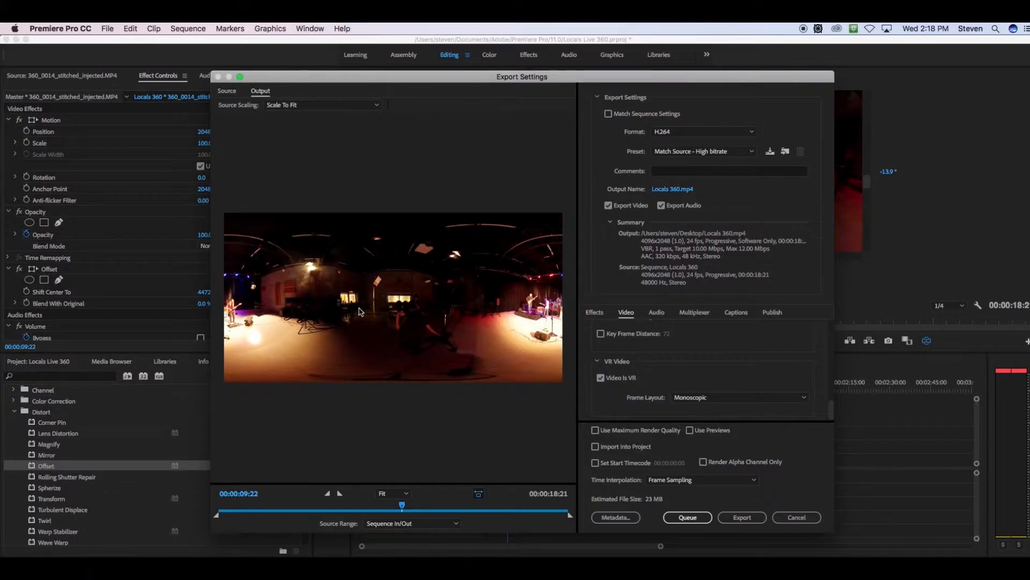
pyautogui.moveTo(583, 395)
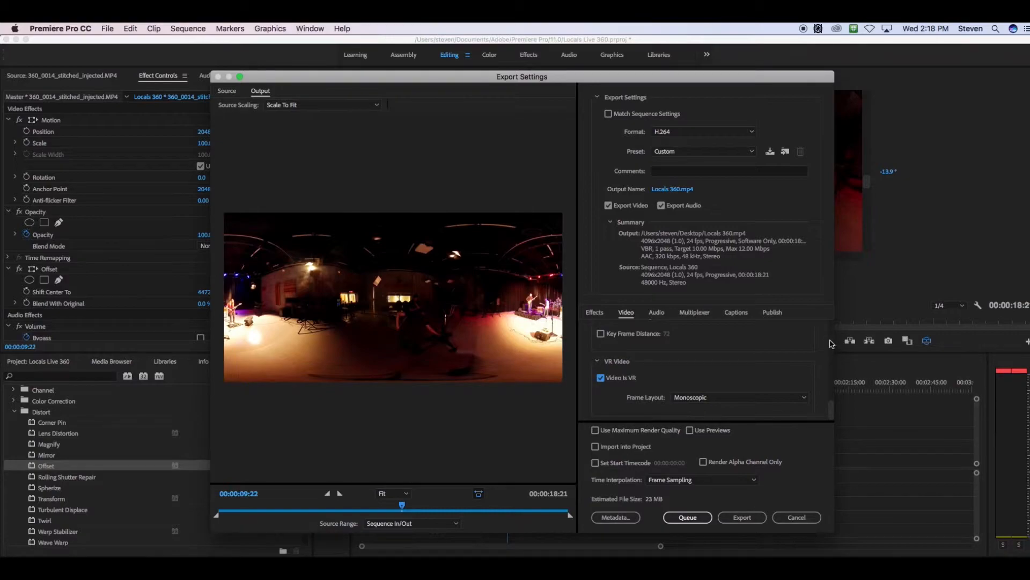
pyautogui.click(741, 517)
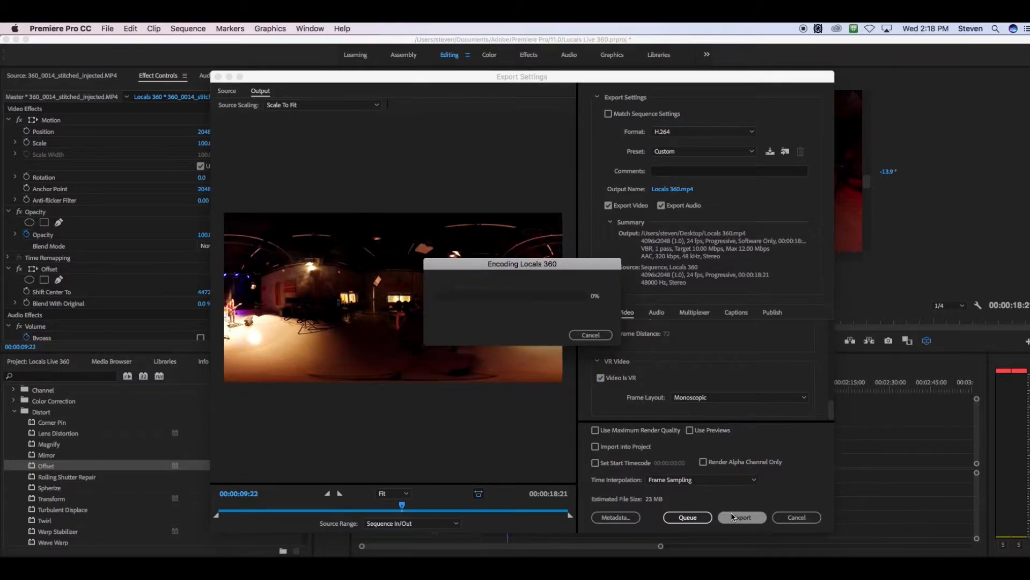